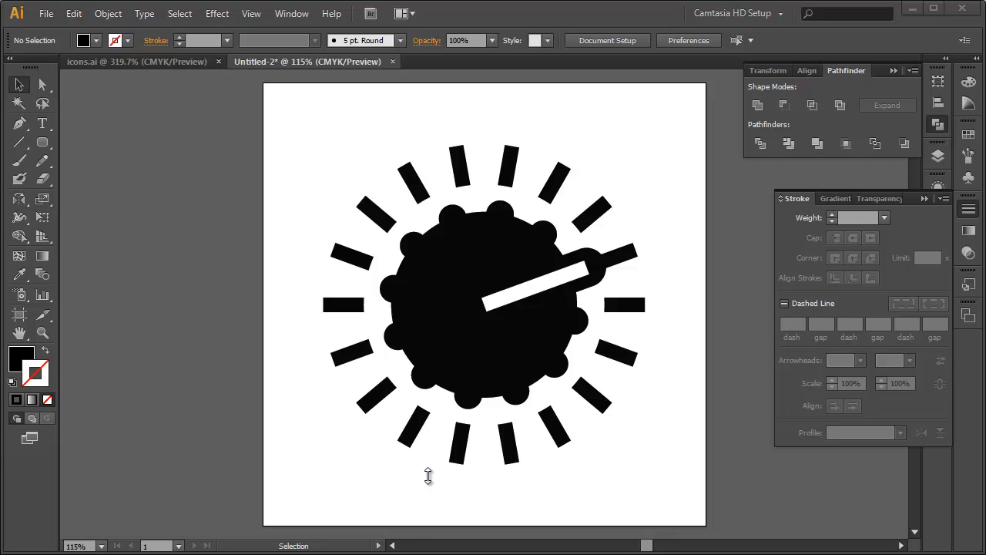
{"action": "mouse_move", "coordinate": [732, 173]}
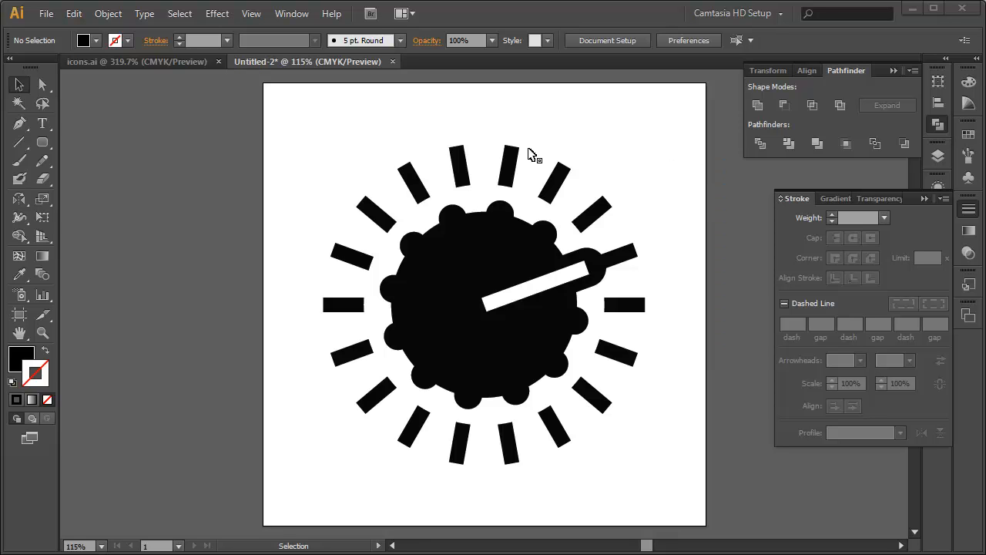
{"action": "mouse_move", "coordinate": [592, 433]}
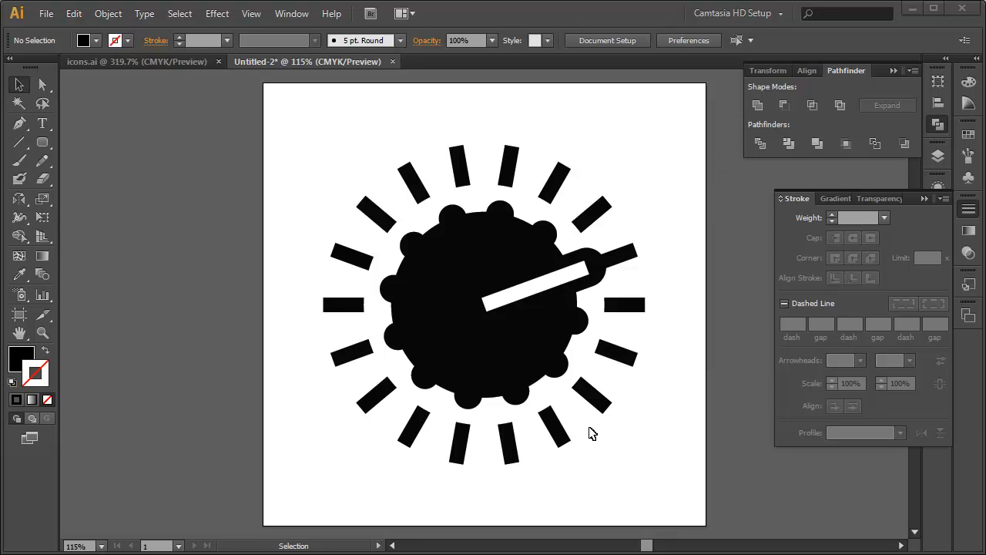
{"action": "mouse_move", "coordinate": [698, 258]}
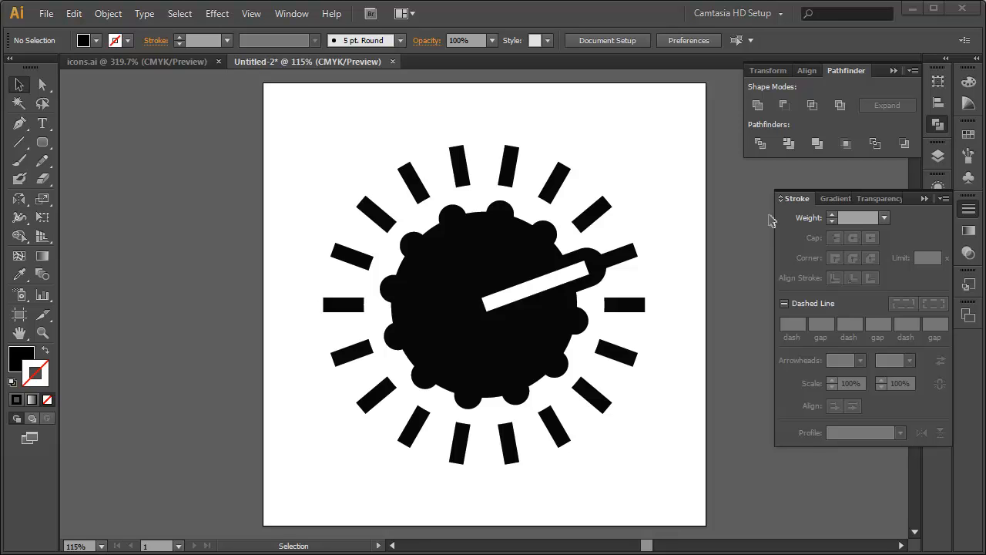
{"action": "mouse_move", "coordinate": [235, 137]}
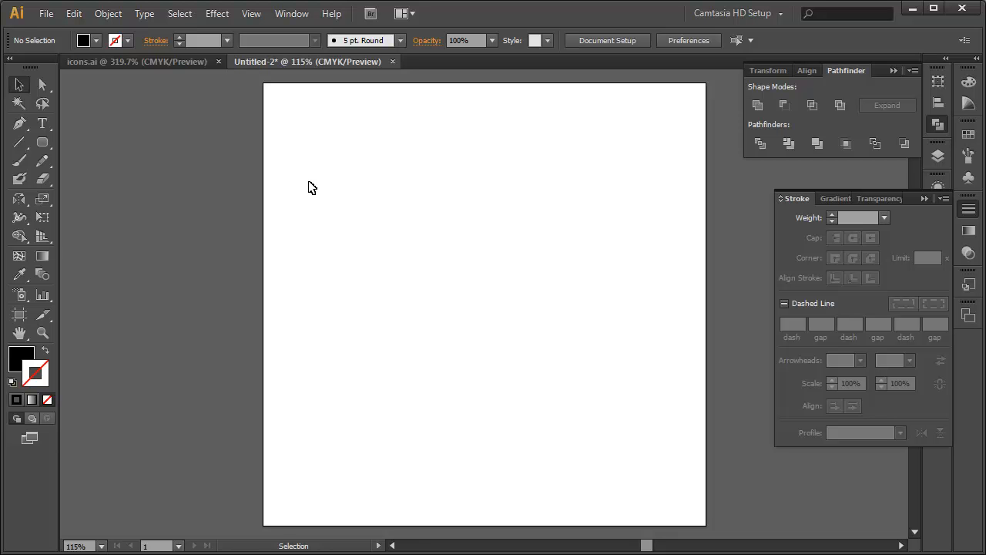
- Check the View menu and switch to the Ellipse Tool for drawing circles
{"action": "left_click", "coordinate": [252, 13]}
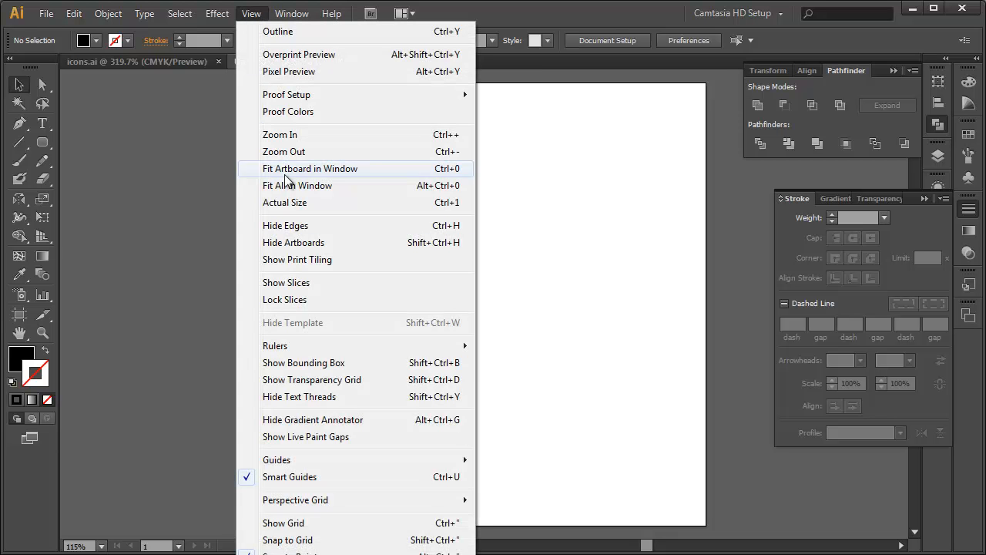
{"action": "mouse_move", "coordinate": [395, 379]}
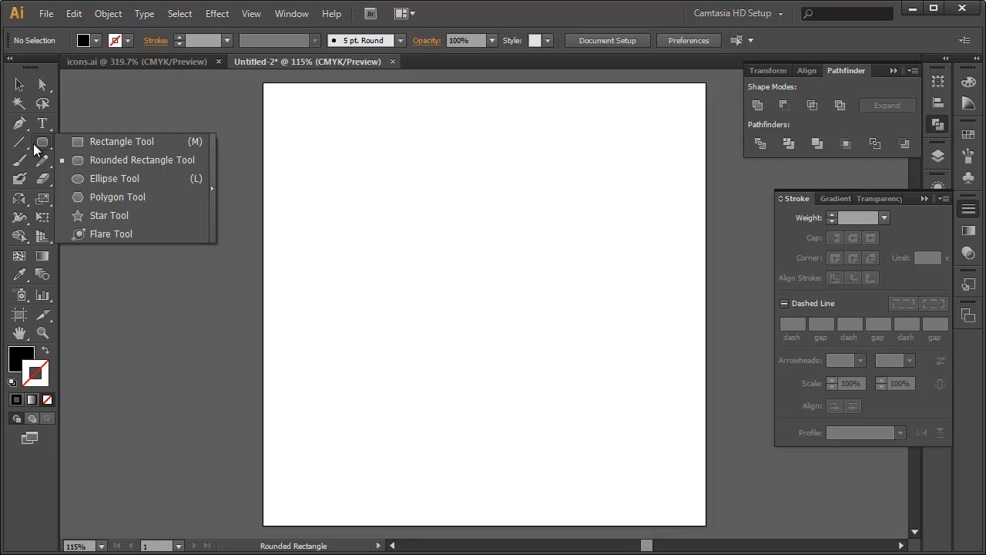
{"action": "left_click", "coordinate": [114, 178]}
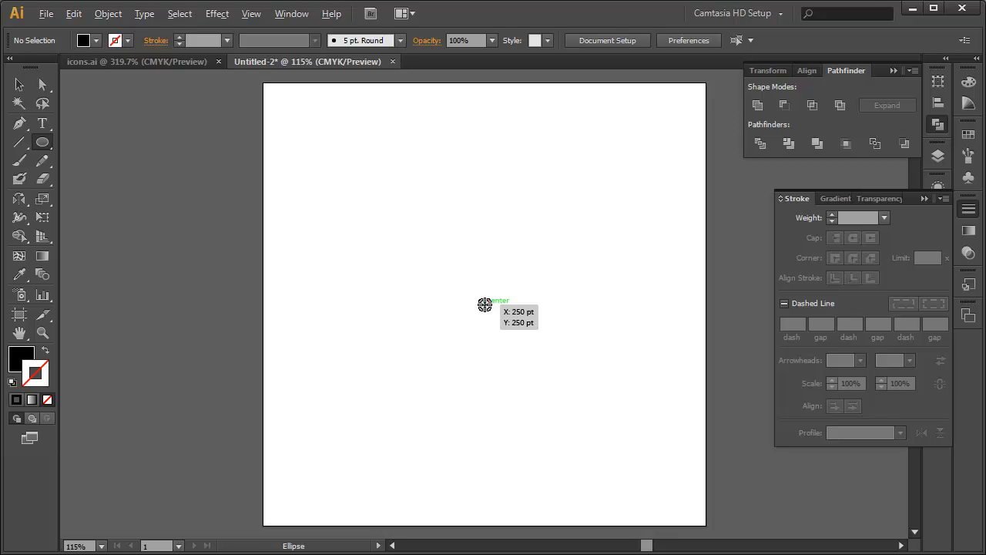
- Draw a black circle from the artboard centre and shrink it with linked width and height
{"action": "left_click_drag", "start_coordinate": [484, 305], "coordinate": [566, 411]}
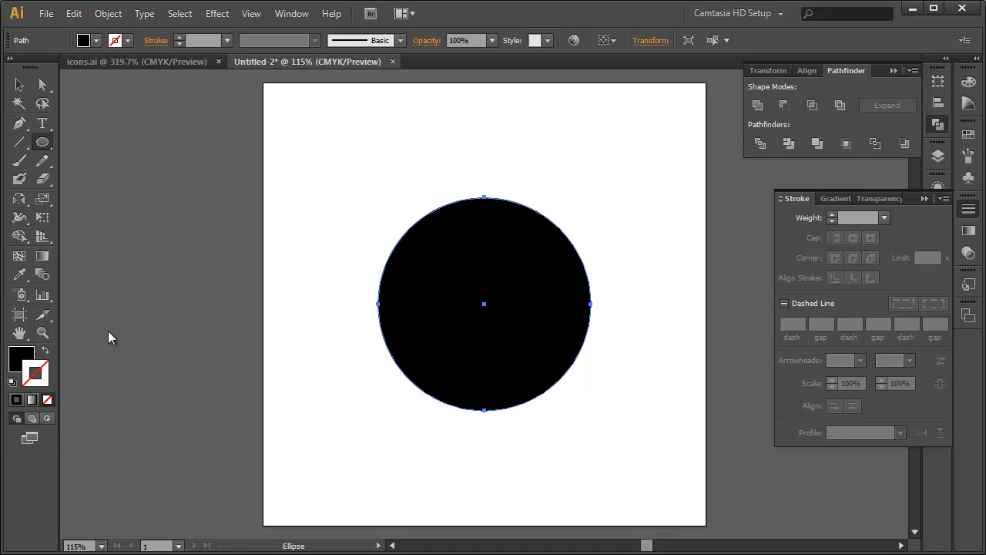
{"action": "mouse_move", "coordinate": [78, 346]}
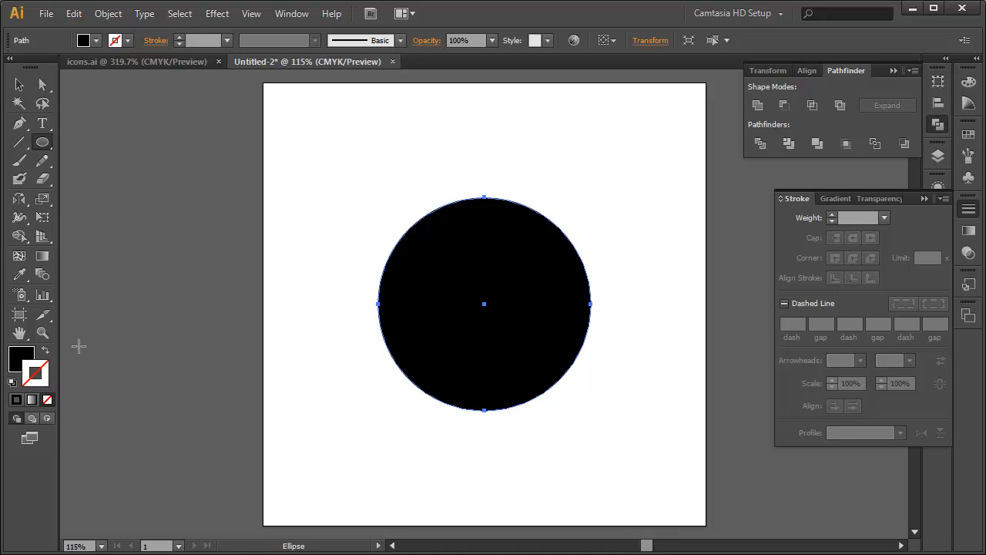
{"action": "left_click", "coordinate": [649, 40]}
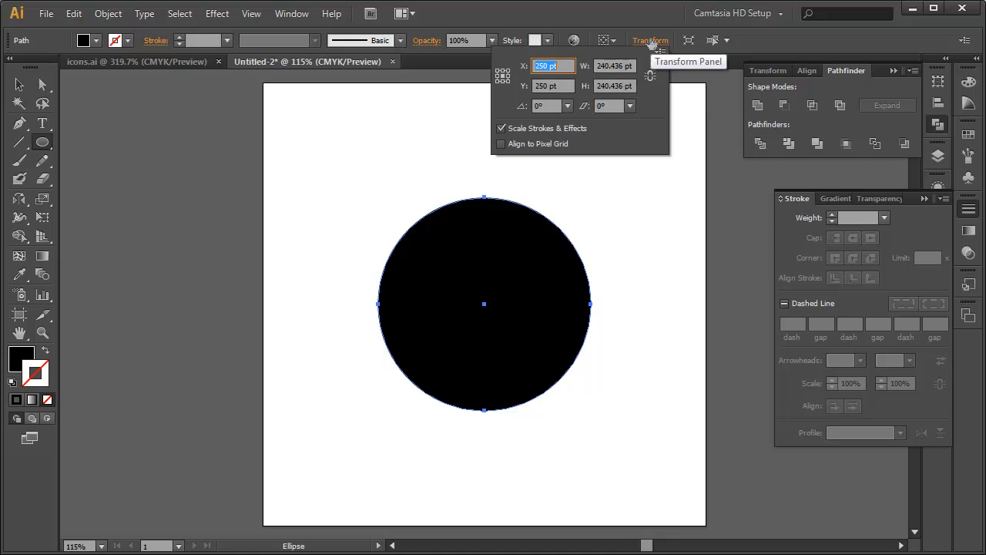
{"action": "mouse_move", "coordinate": [614, 65]}
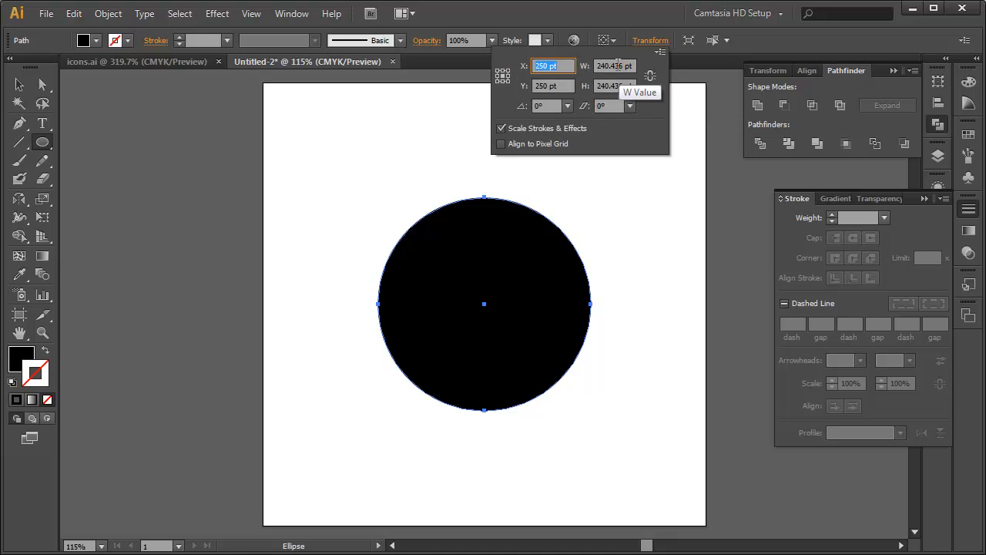
{"action": "left_click", "coordinate": [608, 85]}
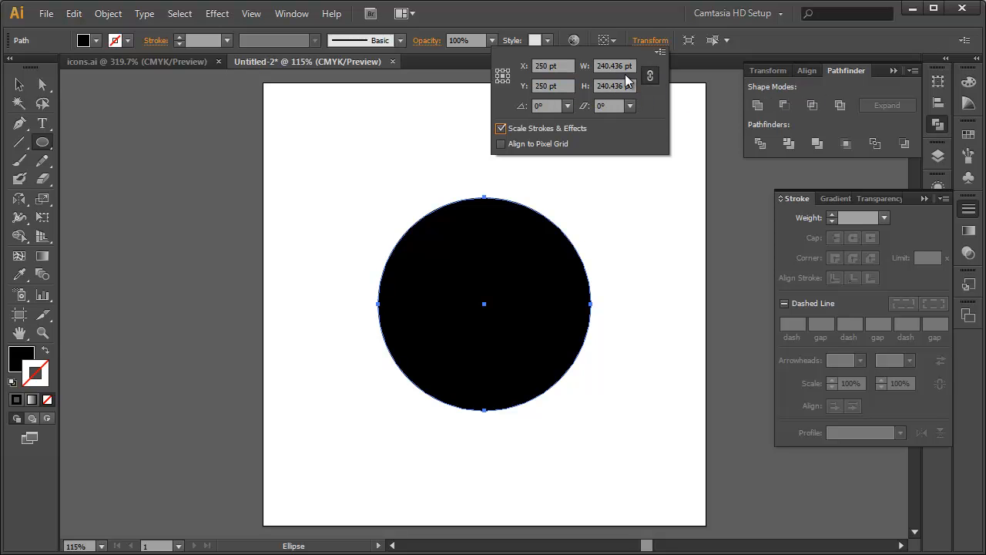
{"action": "left_click", "coordinate": [612, 65]}
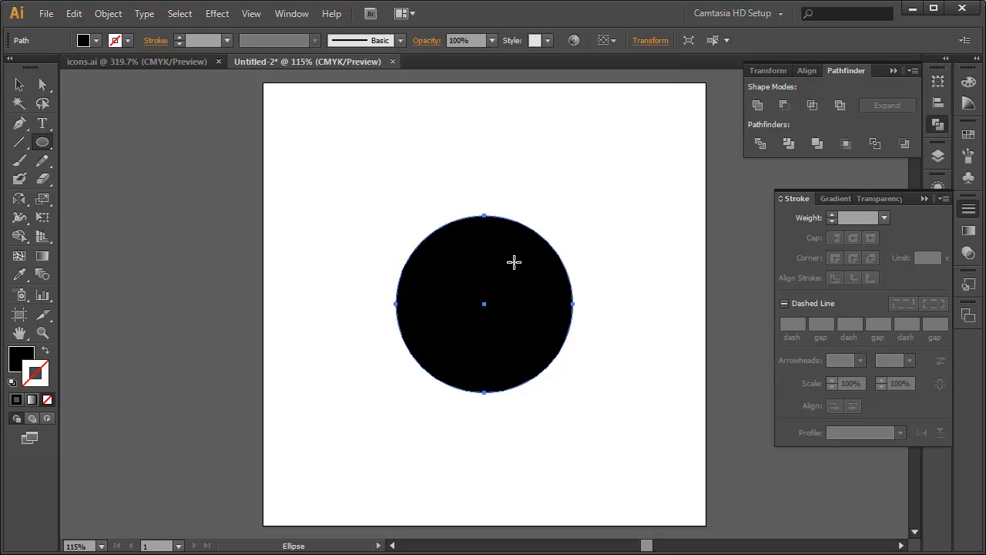
{"action": "mouse_move", "coordinate": [350, 232]}
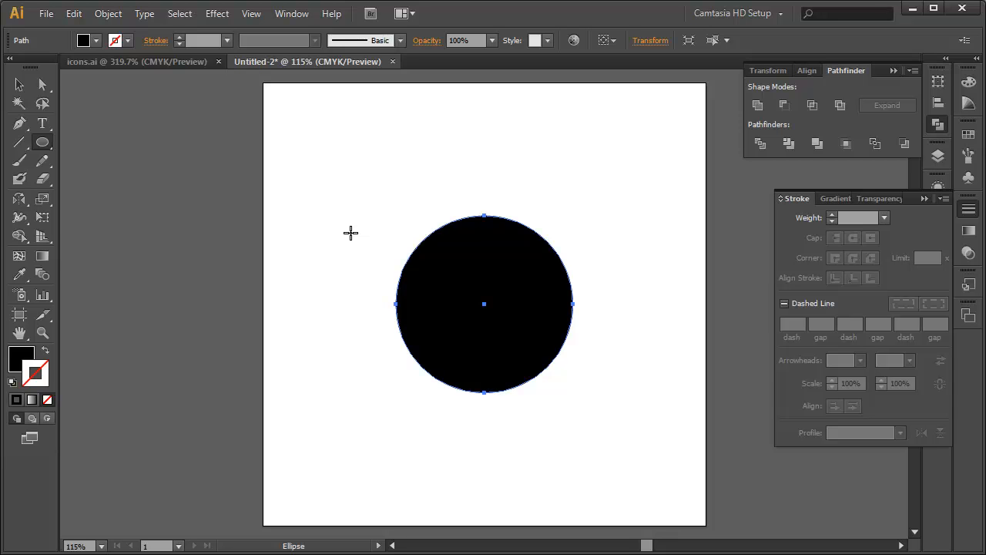
{"action": "mouse_move", "coordinate": [43, 143]}
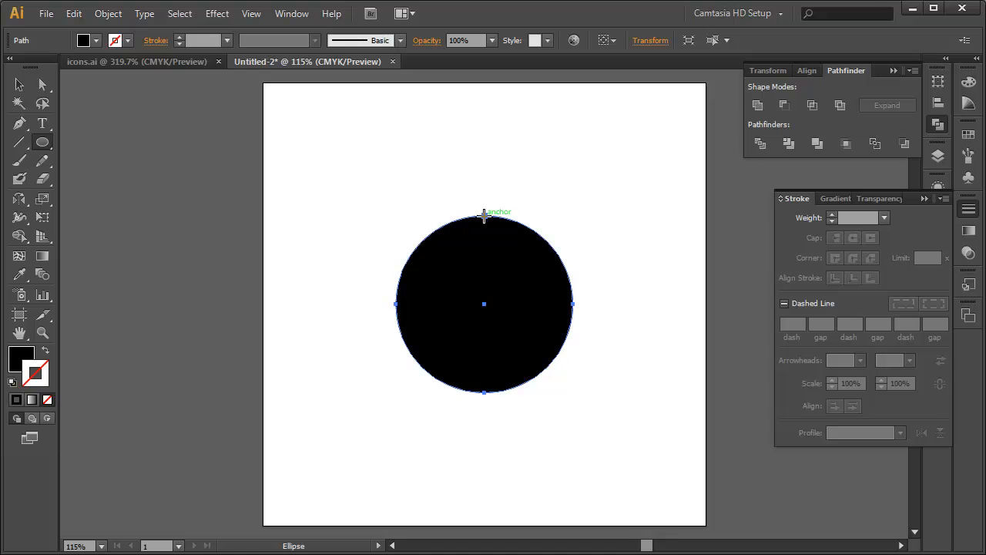
{"action": "mouse_move", "coordinate": [468, 218]}
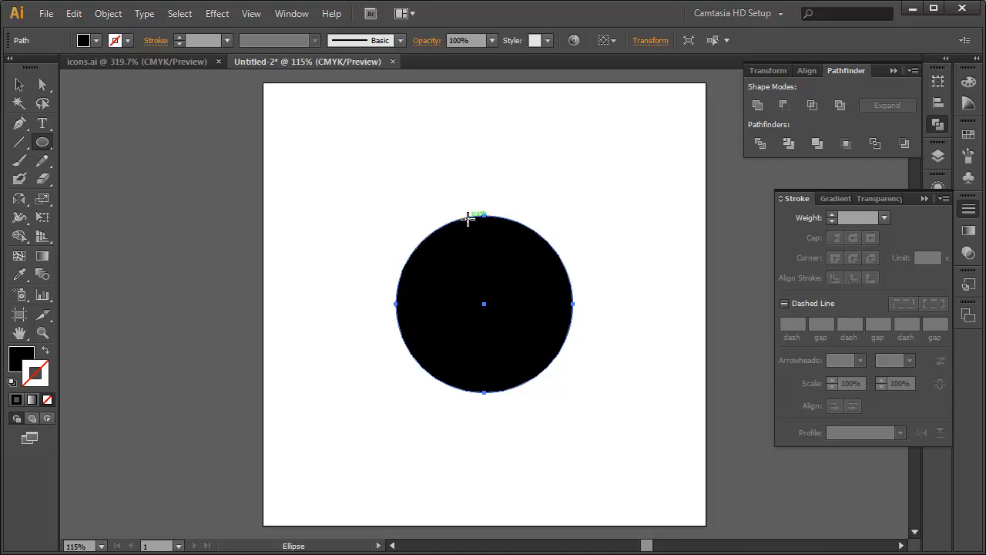
{"action": "mouse_move", "coordinate": [483, 217]}
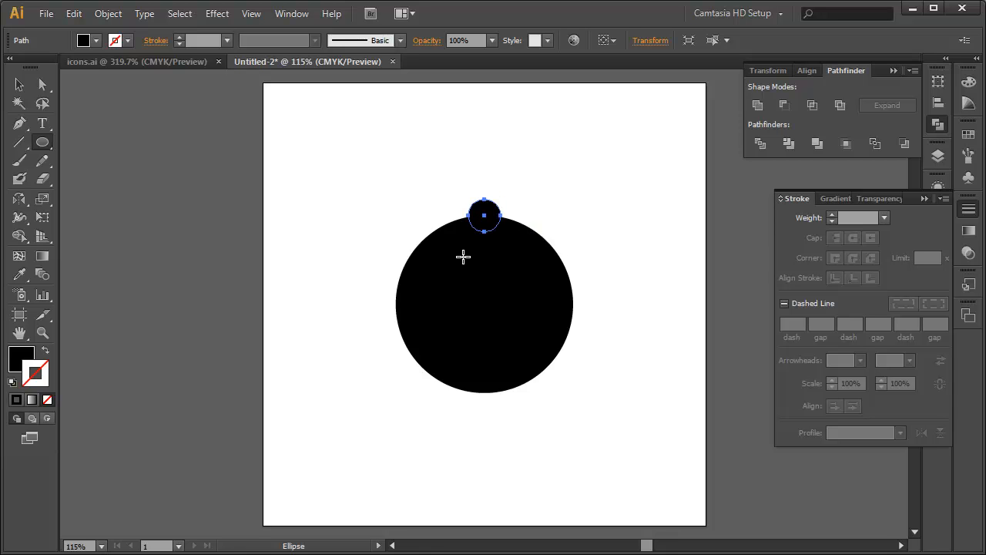
- Size the small top-edge circle to 25 × 25 pt in the Transform panel
{"action": "left_click", "coordinate": [649, 40]}
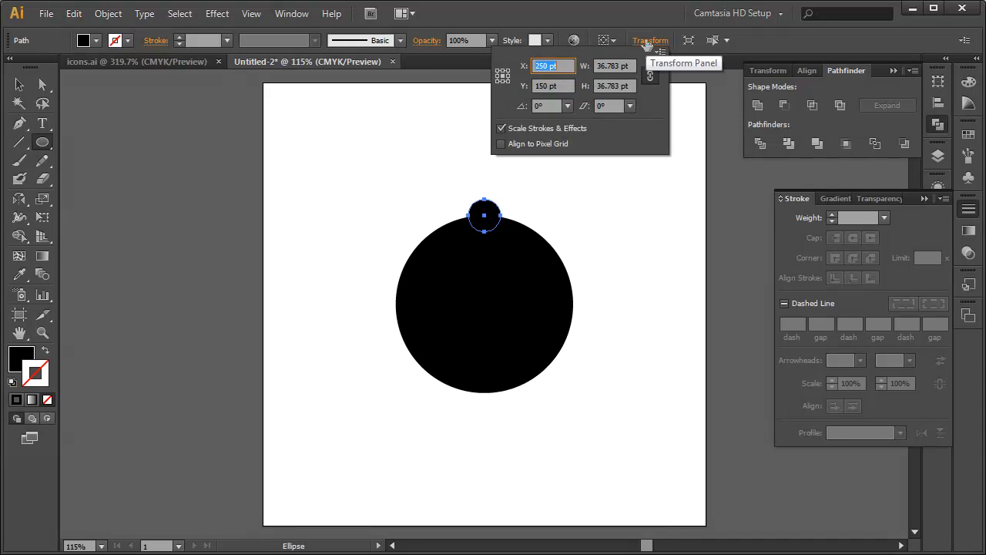
{"action": "mouse_move", "coordinate": [645, 145]}
{"action": "type", "text": "25"}
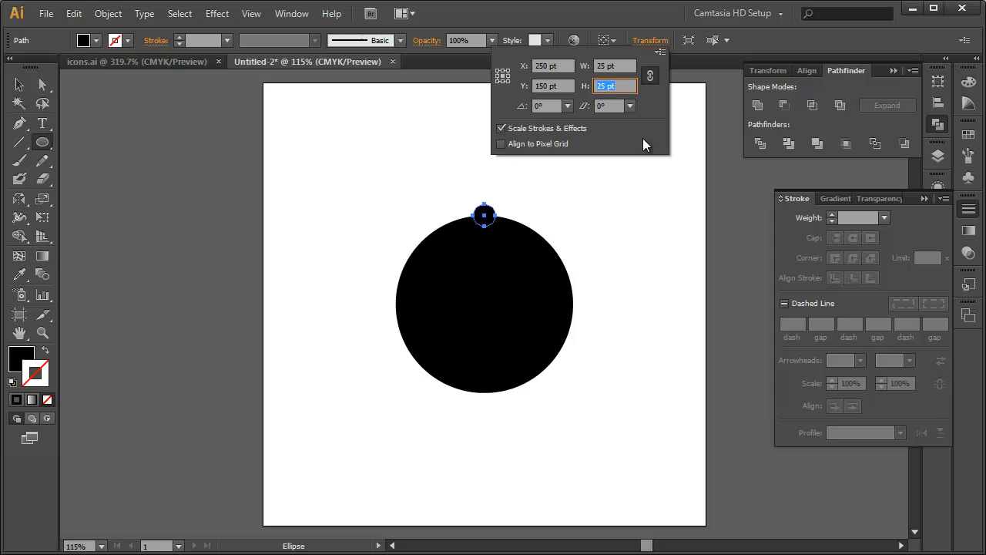
{"action": "mouse_move", "coordinate": [19, 84]}
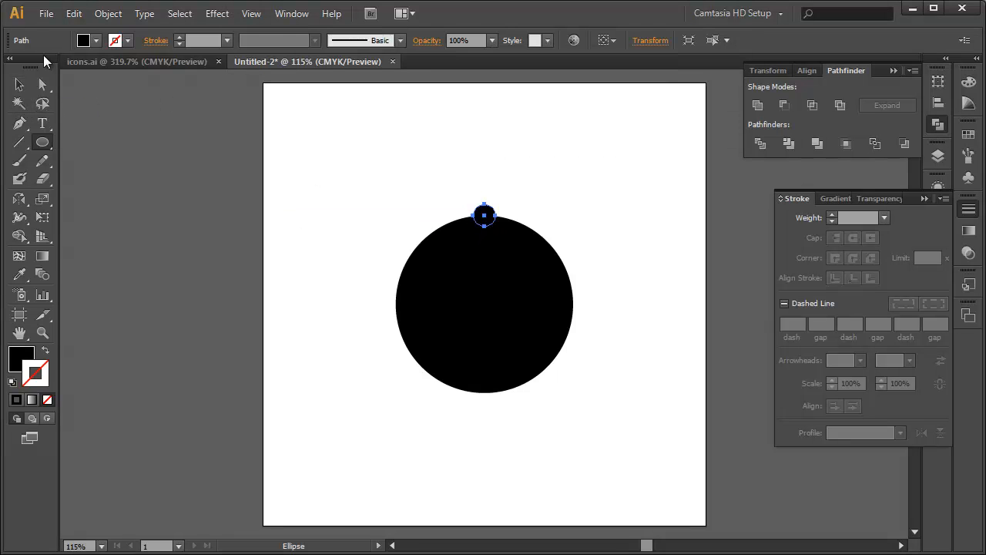
{"action": "left_click", "coordinate": [18, 85]}
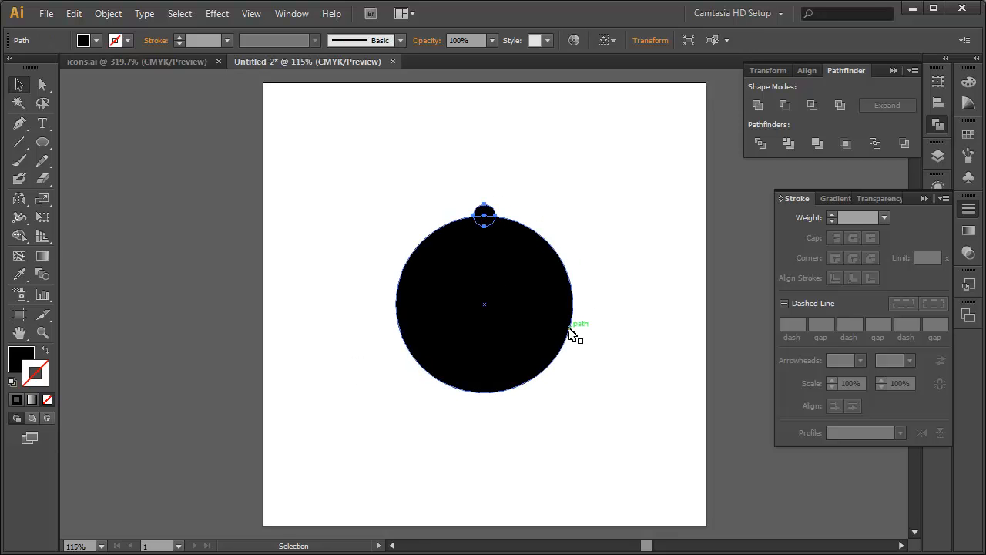
{"action": "mouse_move", "coordinate": [351, 259]}
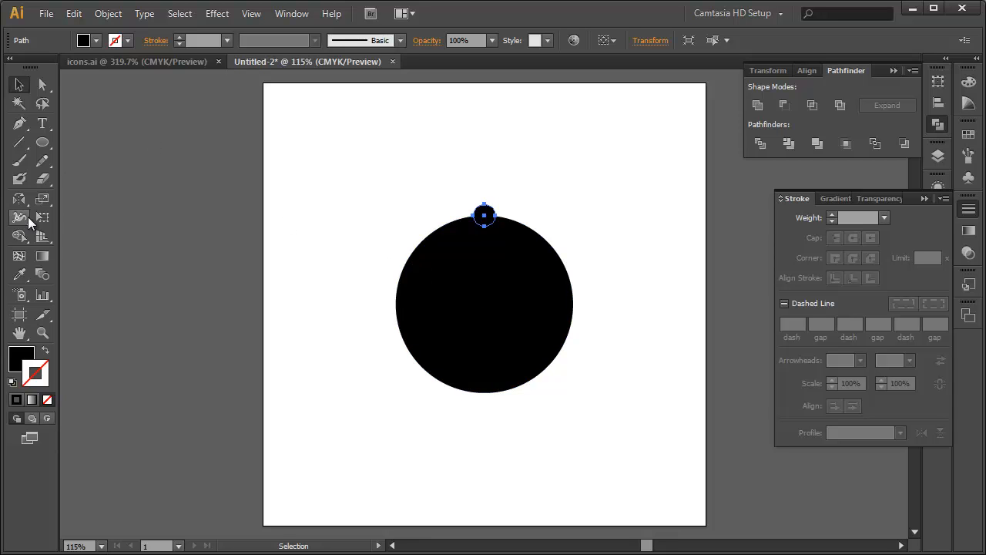
{"action": "left_click", "coordinate": [19, 218]}
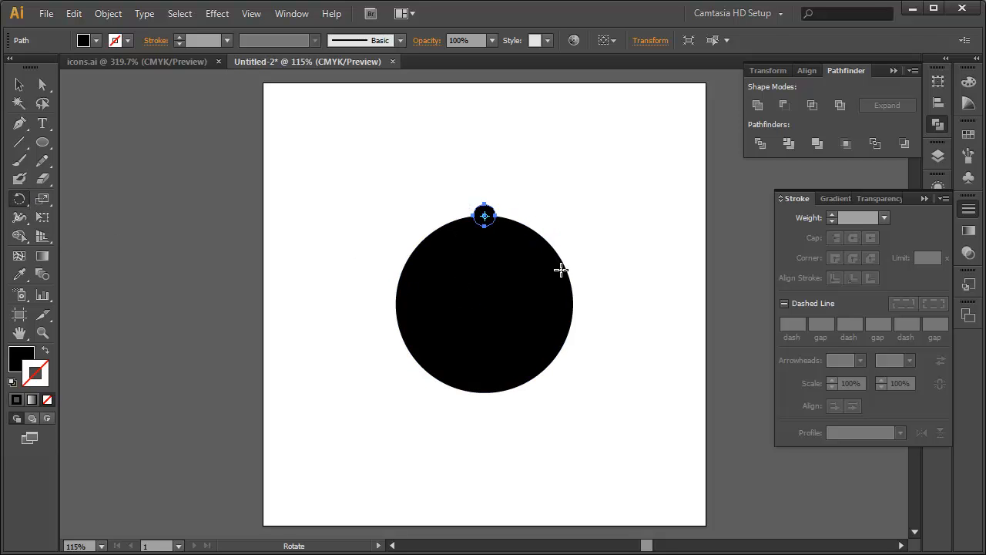
{"action": "mouse_move", "coordinate": [477, 306]}
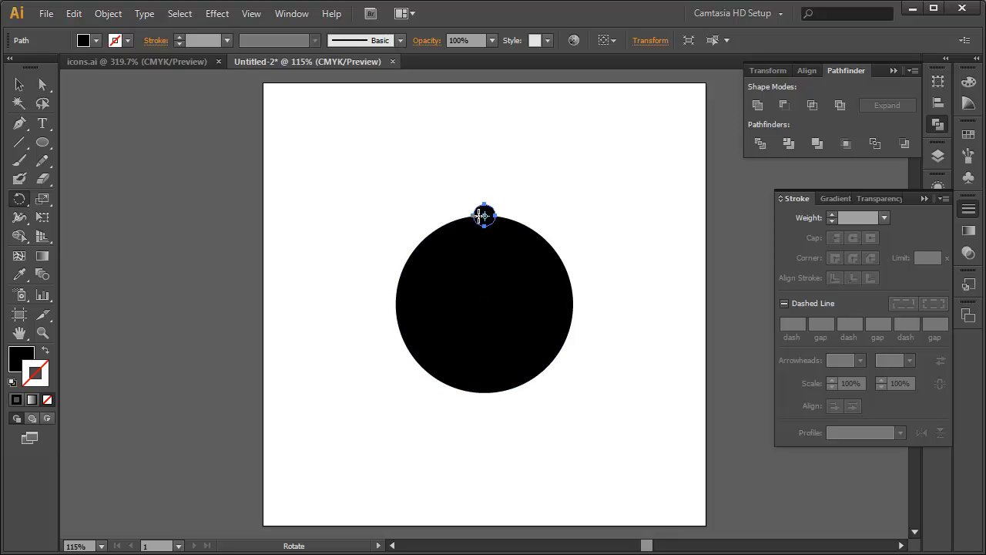
{"action": "mouse_move", "coordinate": [87, 216]}
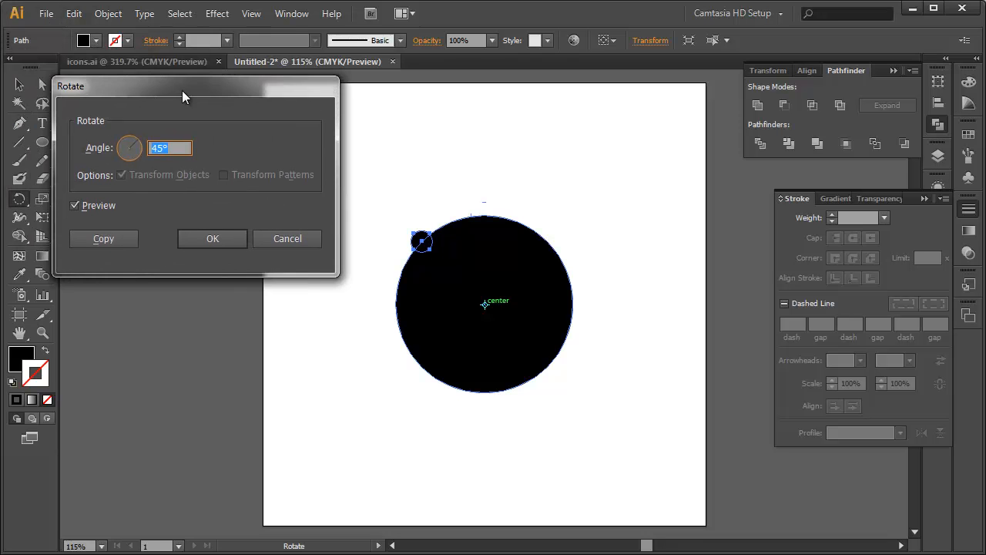
- Rotate copies of the small bump at 20° intervals around the circle centre
{"action": "left_click_drag", "start_coordinate": [185, 85], "coordinate": [212, 136]}
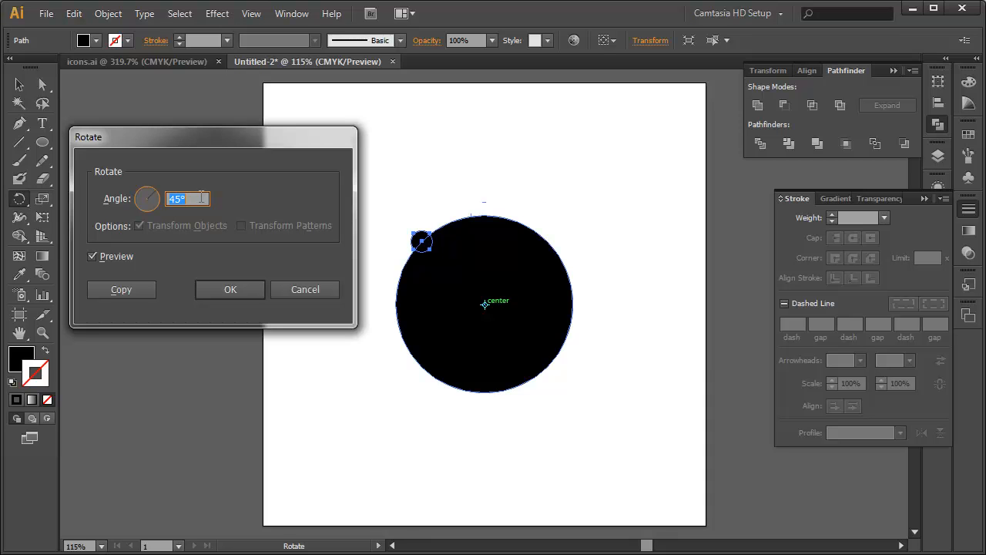
{"action": "type", "text": "20°"}
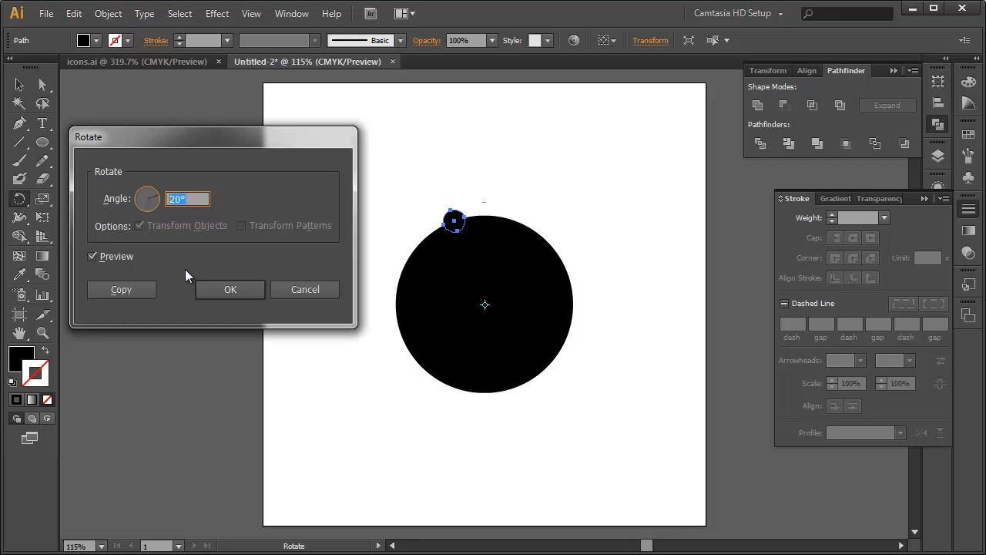
{"action": "left_click", "coordinate": [187, 199]}
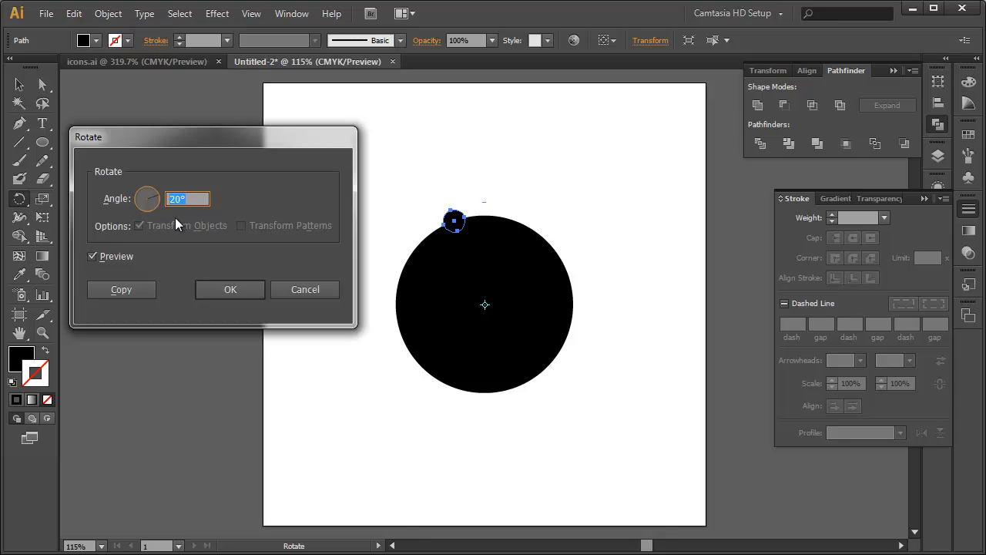
{"action": "mouse_move", "coordinate": [451, 224]}
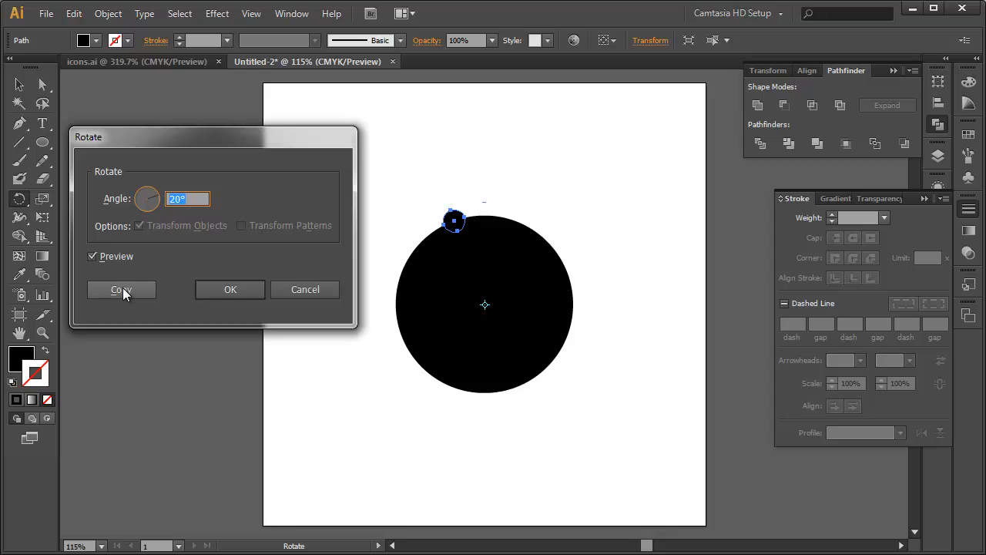
{"action": "left_click", "coordinate": [121, 289]}
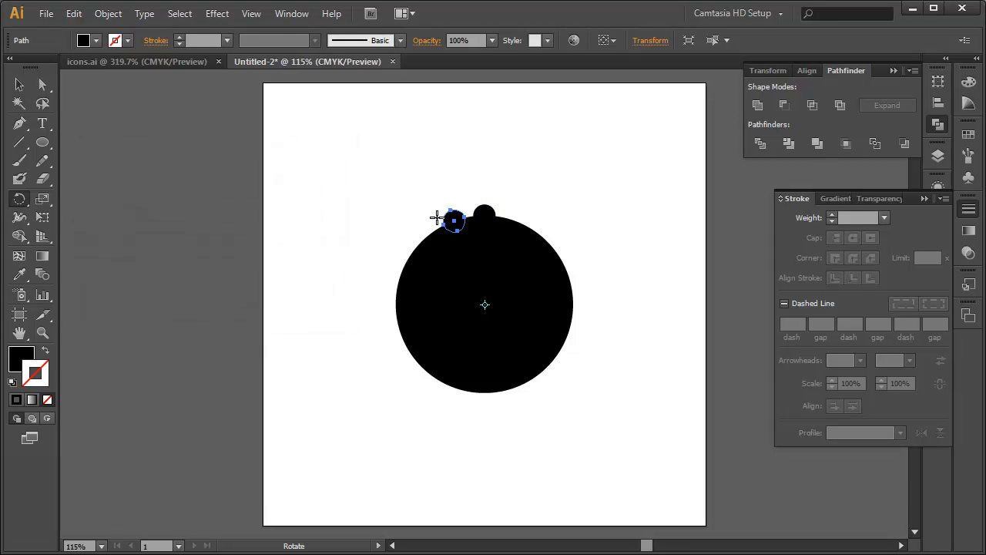
{"action": "mouse_move", "coordinate": [378, 290]}
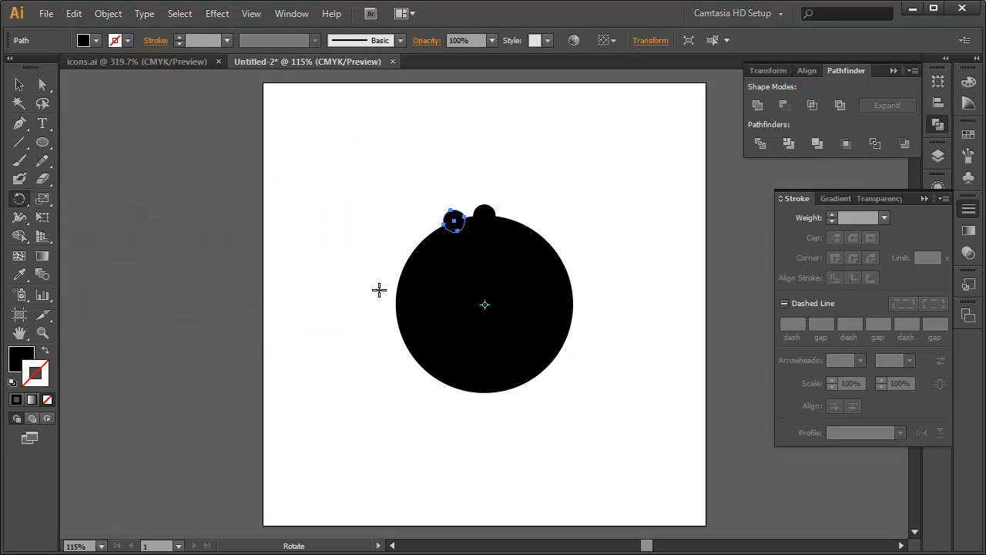
{"action": "mouse_move", "coordinate": [356, 264]}
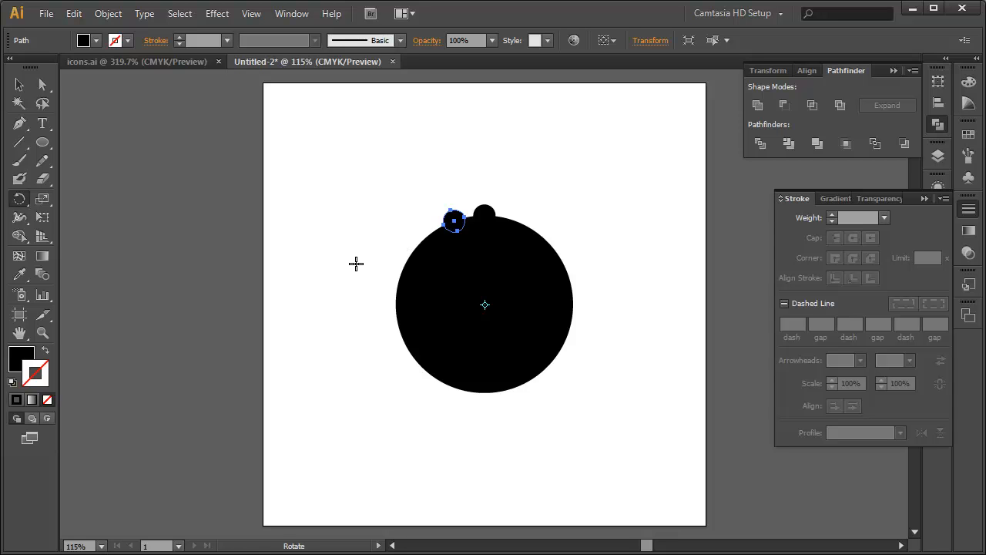
{"action": "left_click_drag", "start_coordinate": [455, 221], "coordinate": [408, 260]}
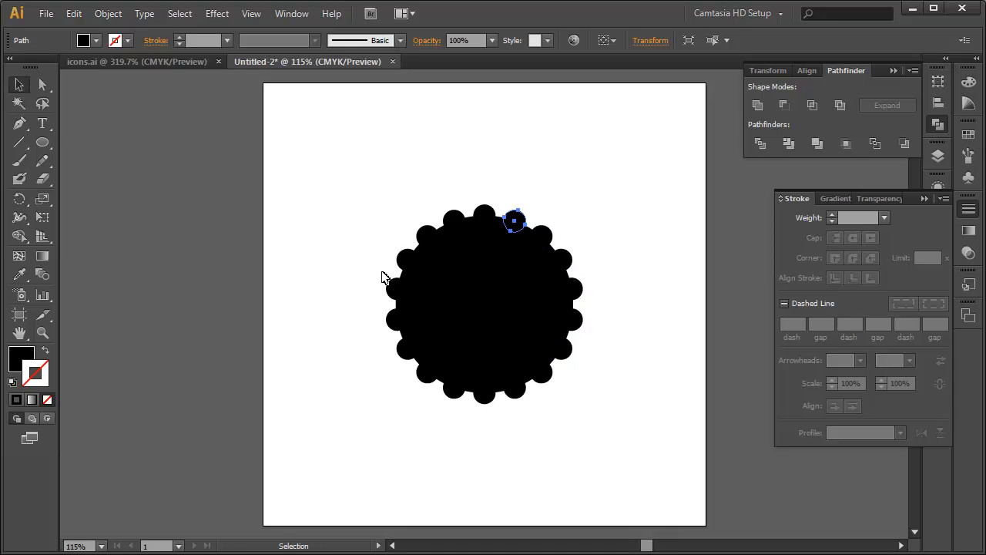
{"action": "left_click", "coordinate": [351, 193]}
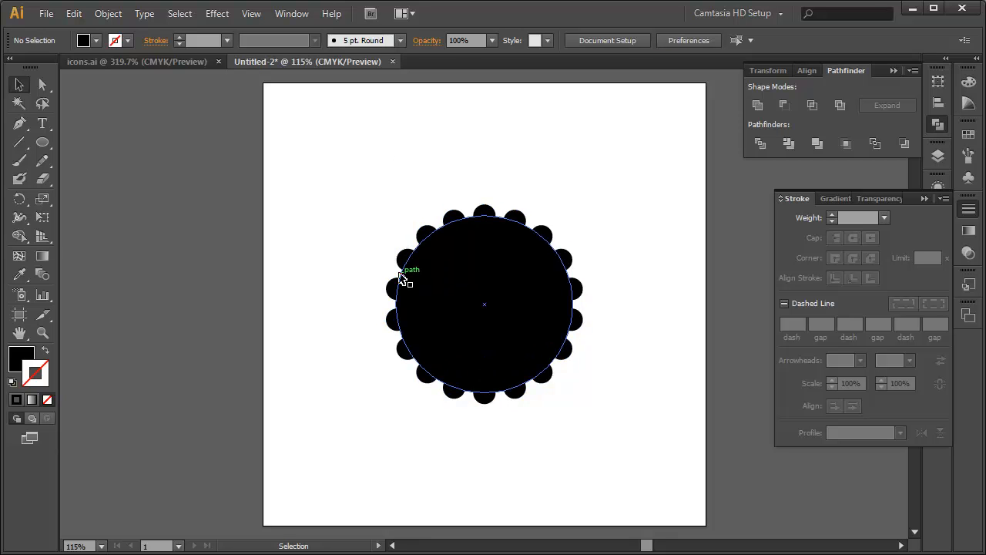
{"action": "mouse_move", "coordinate": [484, 313]}
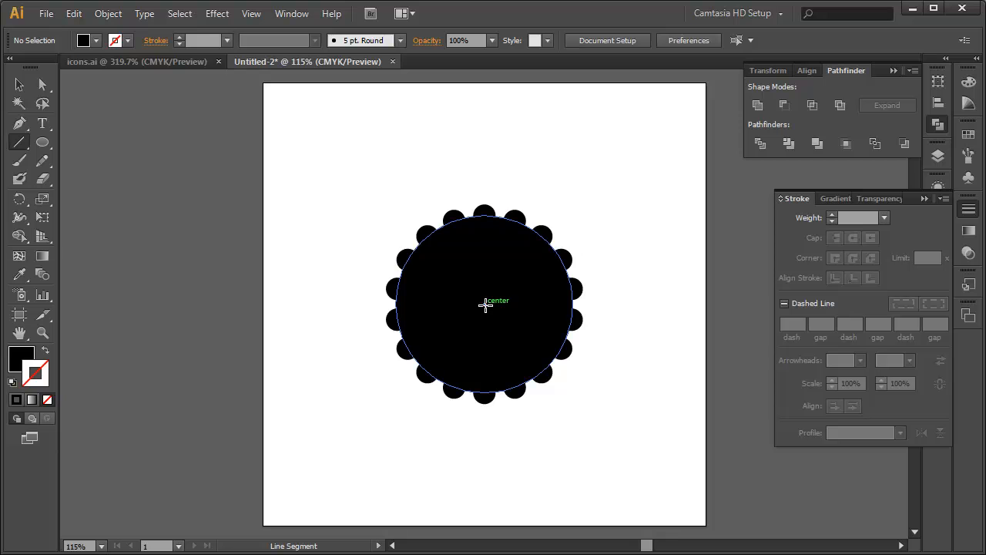
{"action": "mouse_move", "coordinate": [484, 304]}
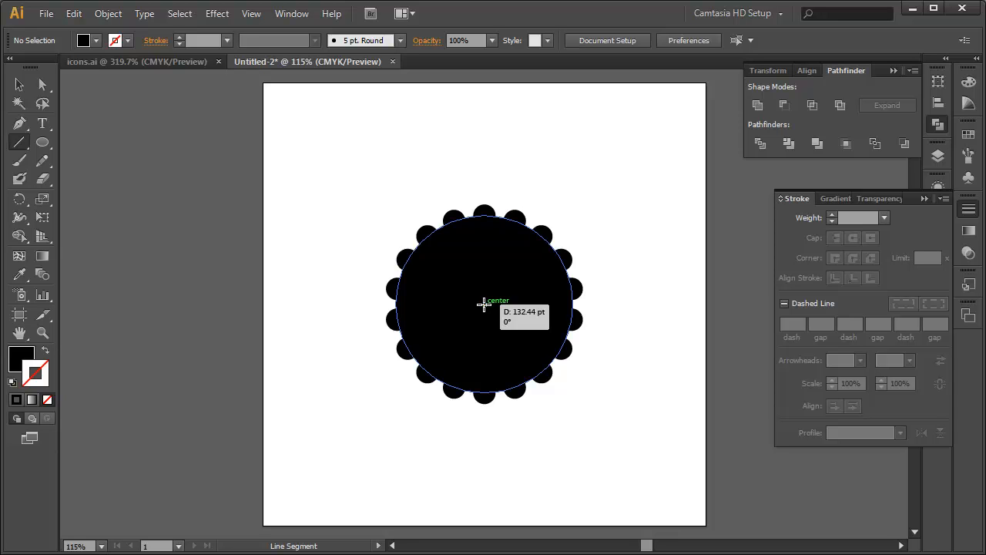
- Draw a vertical knob line with a 40 pt black round-capped stroke, extended above the top bump
{"action": "left_click_drag", "start_coordinate": [484, 304], "coordinate": [484, 204]}
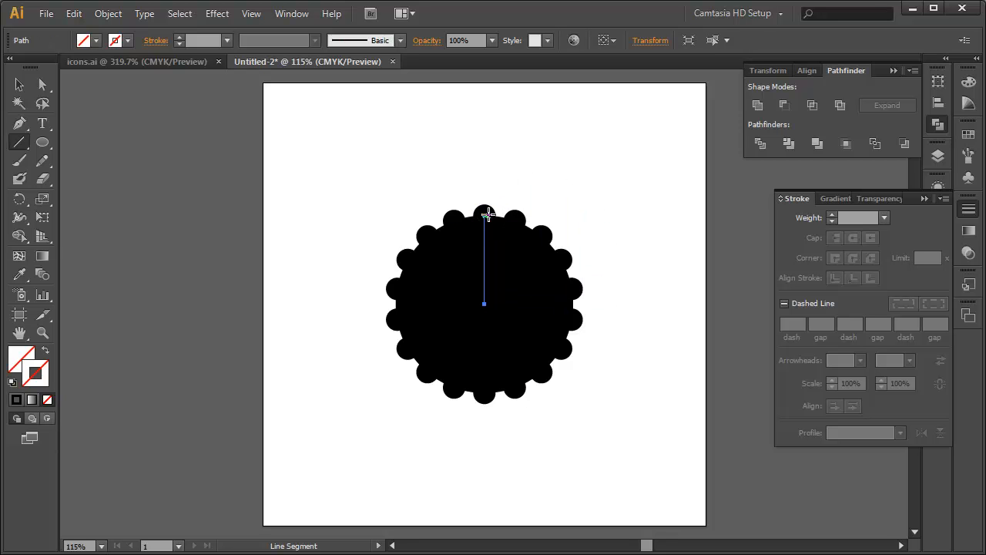
{"action": "mouse_move", "coordinate": [486, 214]}
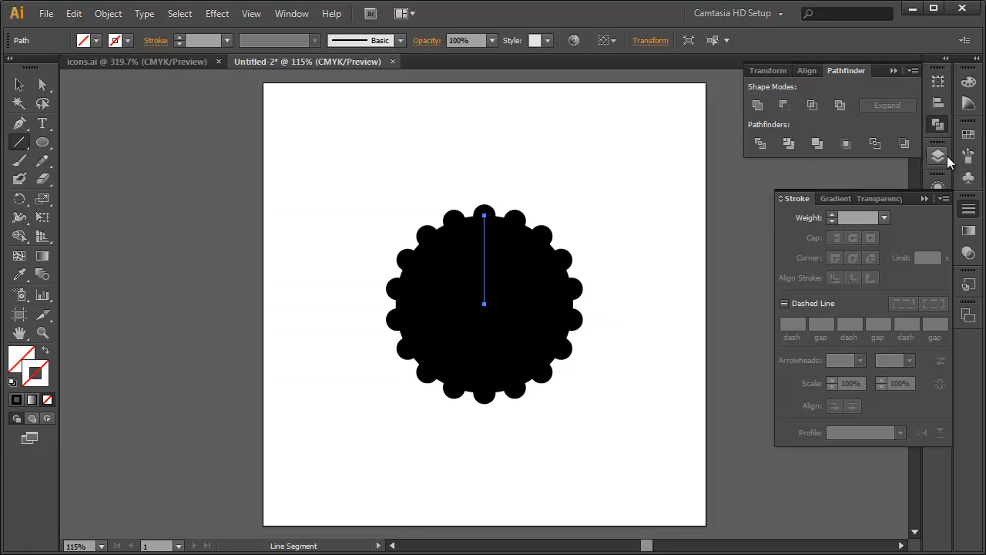
{"action": "left_click", "coordinate": [938, 157]}
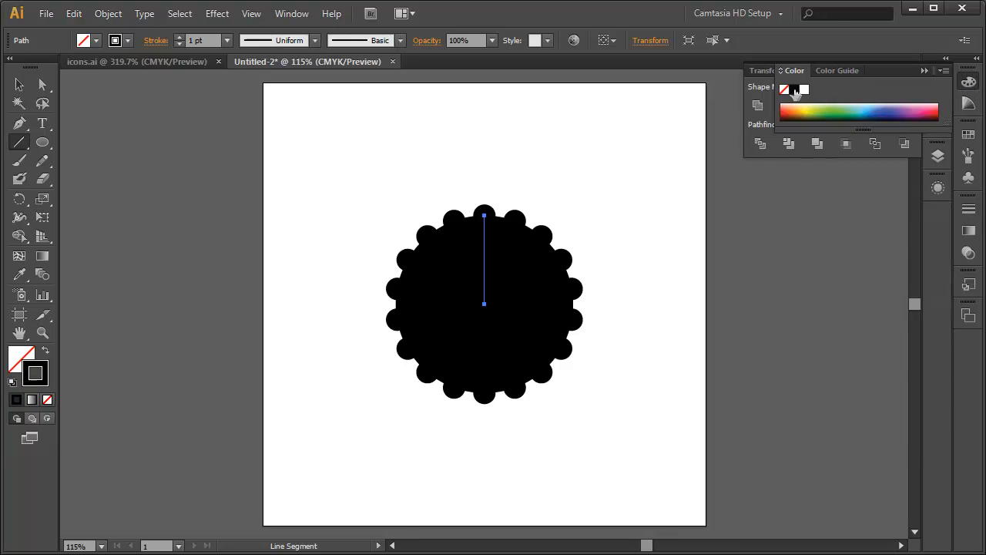
{"action": "left_click", "coordinate": [968, 209]}
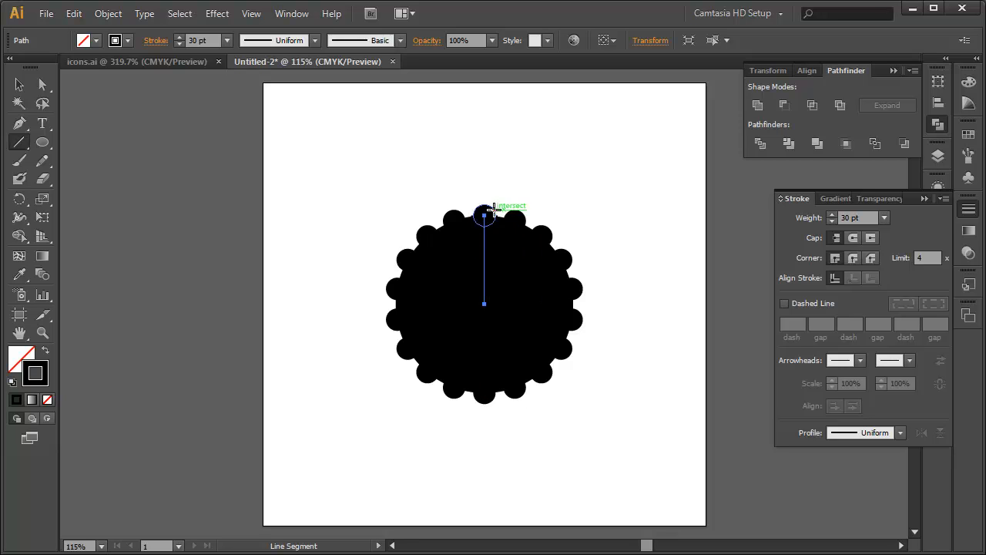
{"action": "mouse_move", "coordinate": [835, 257]}
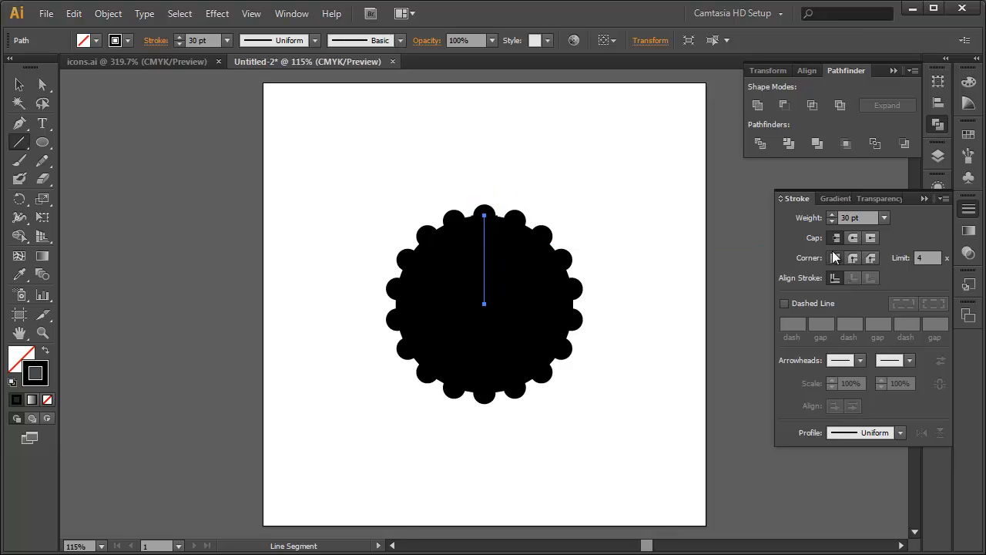
{"action": "left_click", "coordinate": [853, 238]}
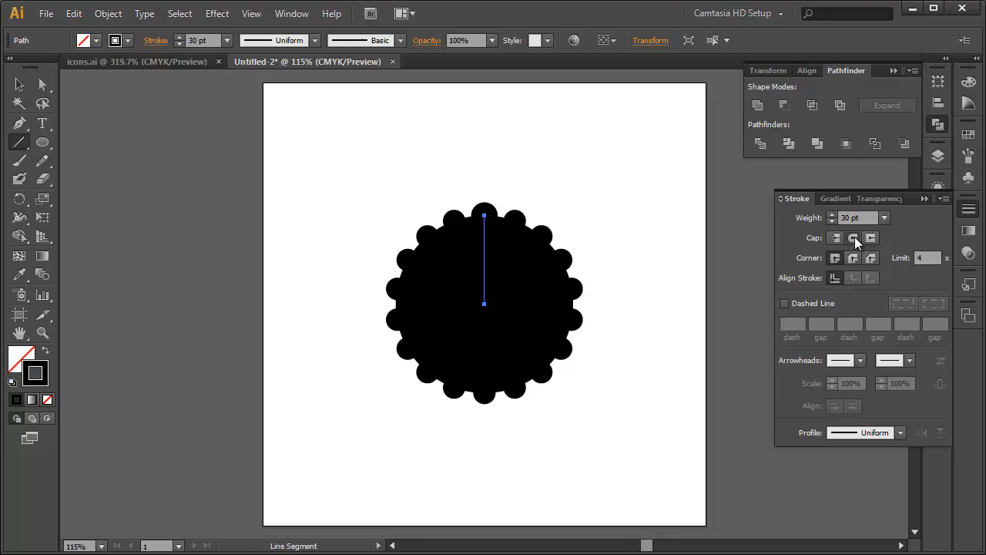
{"action": "left_click", "coordinate": [831, 213]}
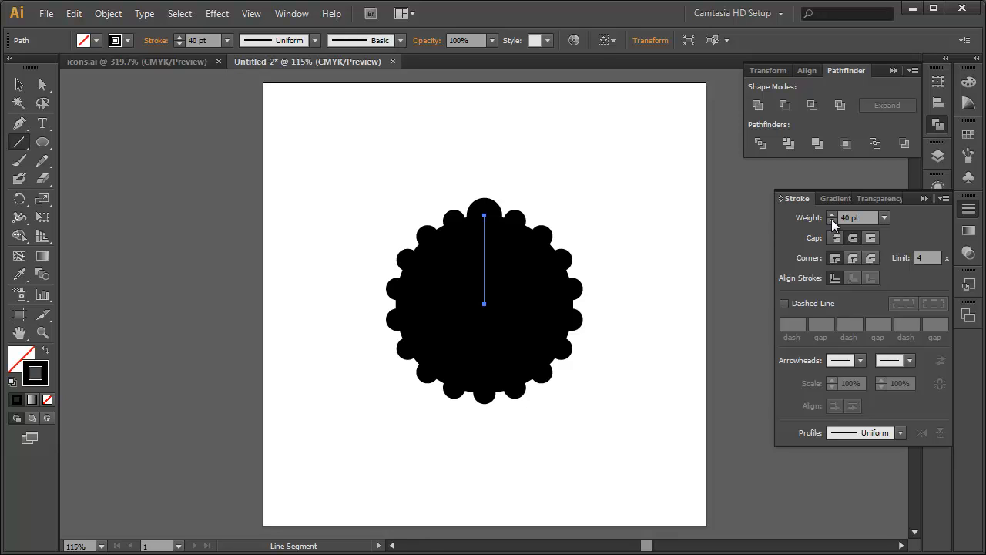
{"action": "left_click", "coordinate": [831, 213]}
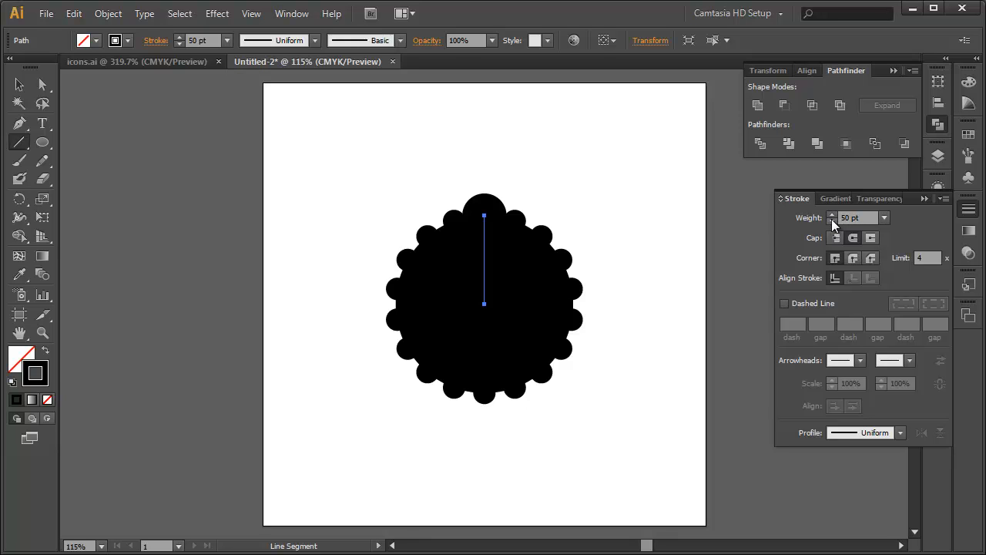
{"action": "left_click", "coordinate": [831, 222]}
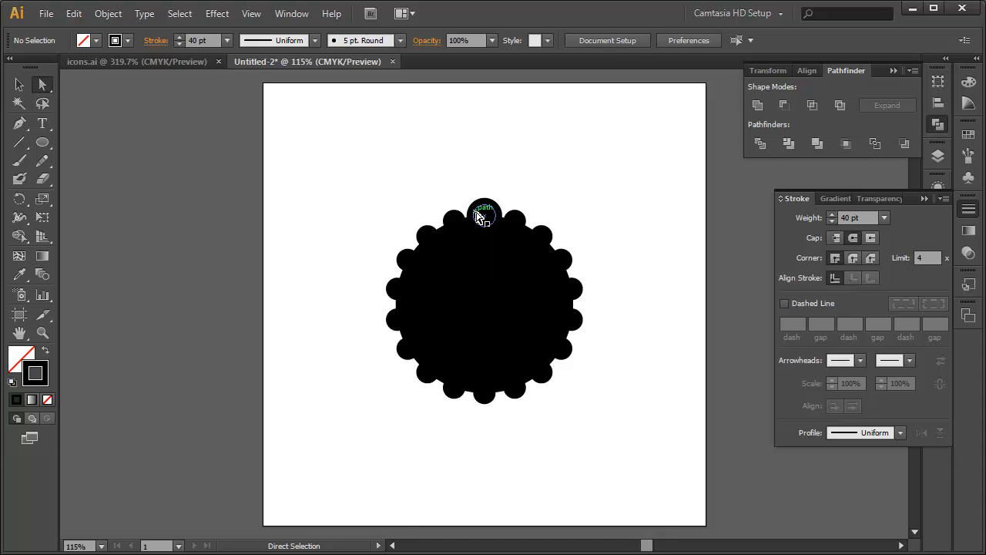
{"action": "left_click", "coordinate": [484, 214]}
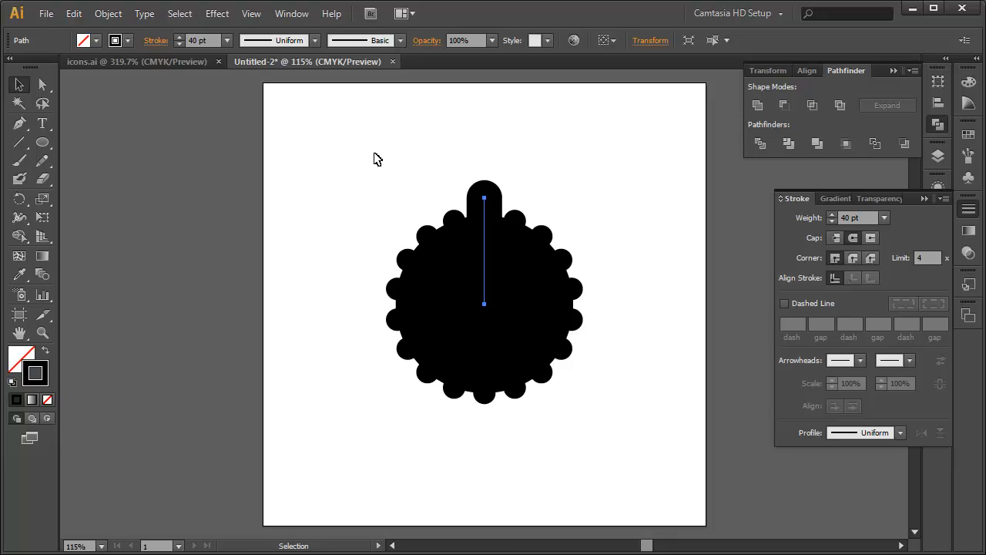
{"action": "mouse_move", "coordinate": [372, 162]}
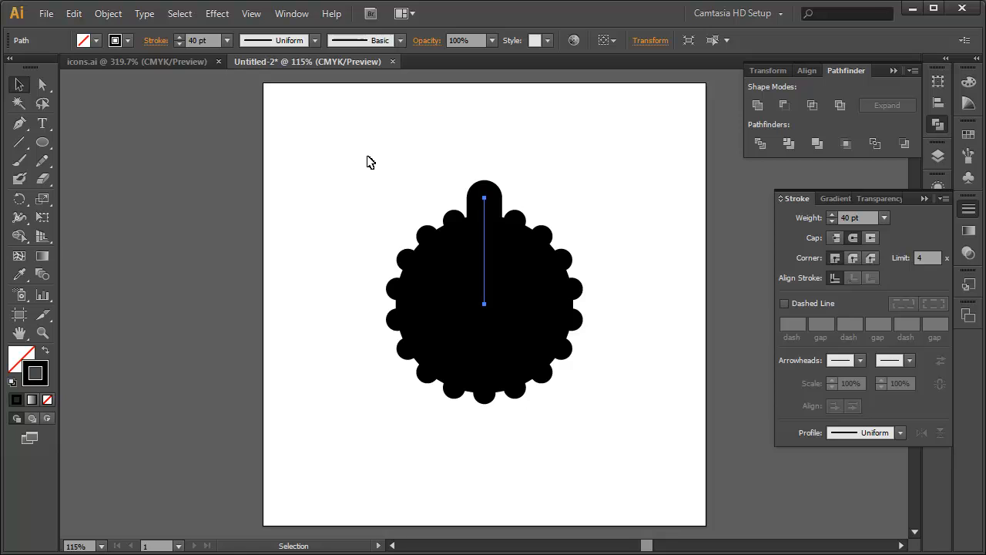
{"action": "mouse_move", "coordinate": [673, 241]}
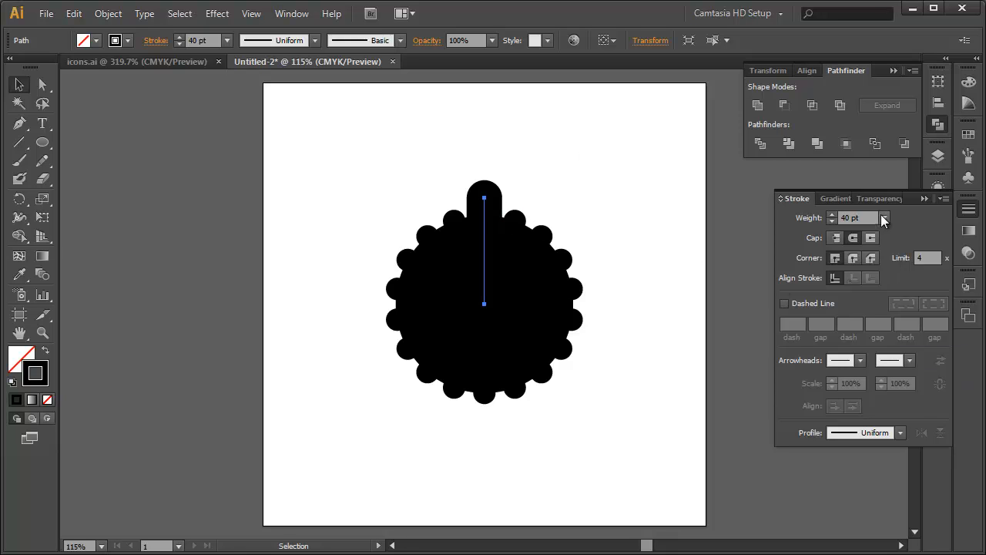
- Add a second, white stroke to the knob line in the Appearance panel
{"action": "left_click", "coordinate": [938, 189]}
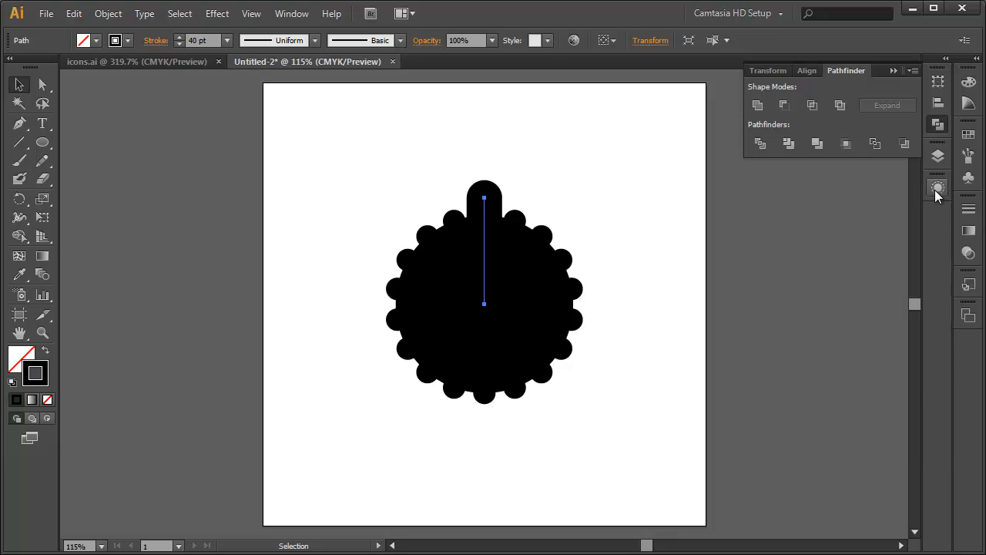
{"action": "left_click", "coordinate": [937, 188]}
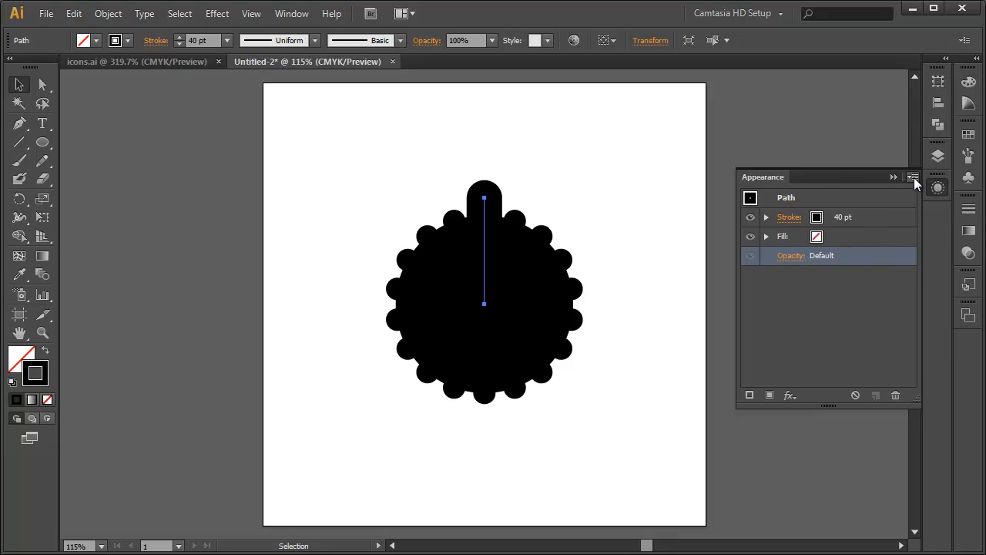
{"action": "left_click", "coordinate": [914, 177]}
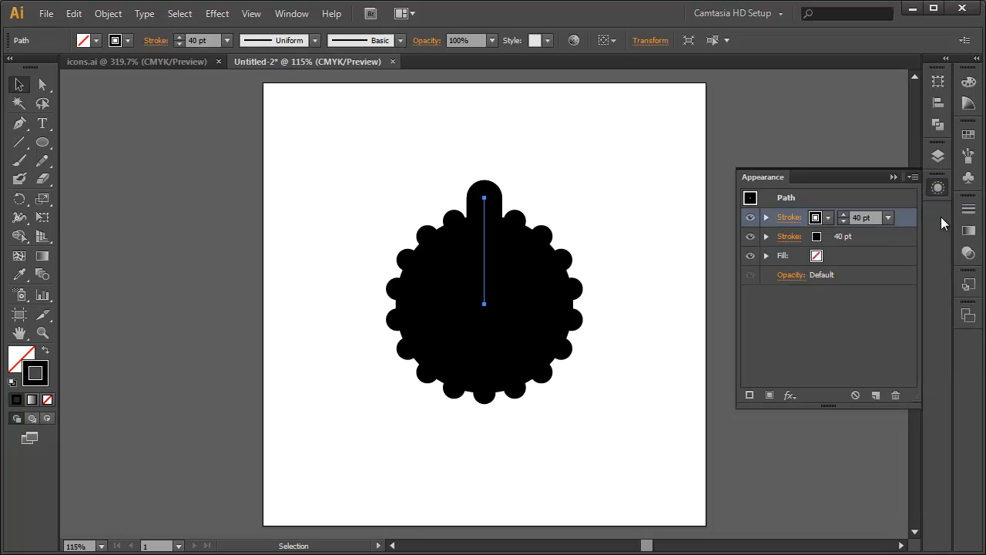
{"action": "mouse_move", "coordinate": [830, 222]}
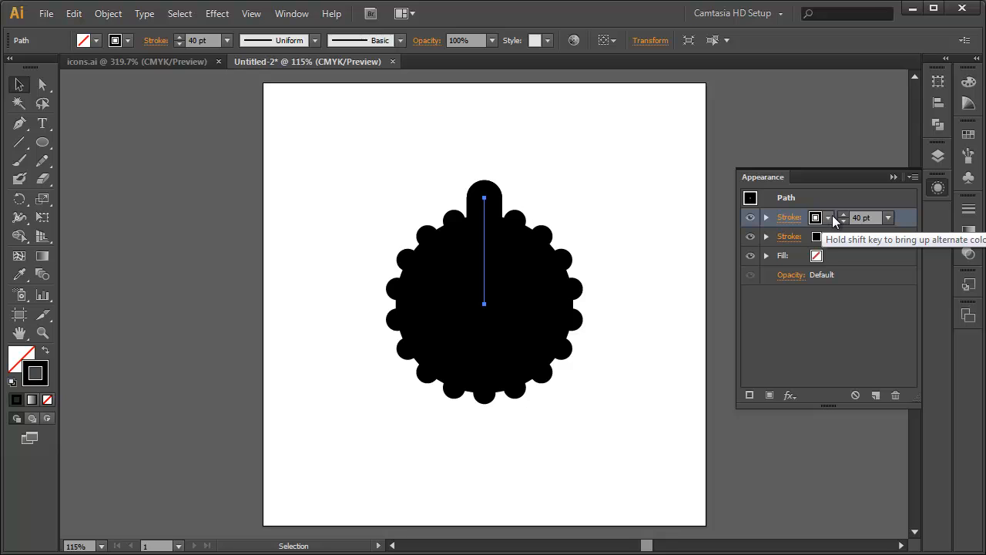
{"action": "left_click", "coordinate": [830, 217]}
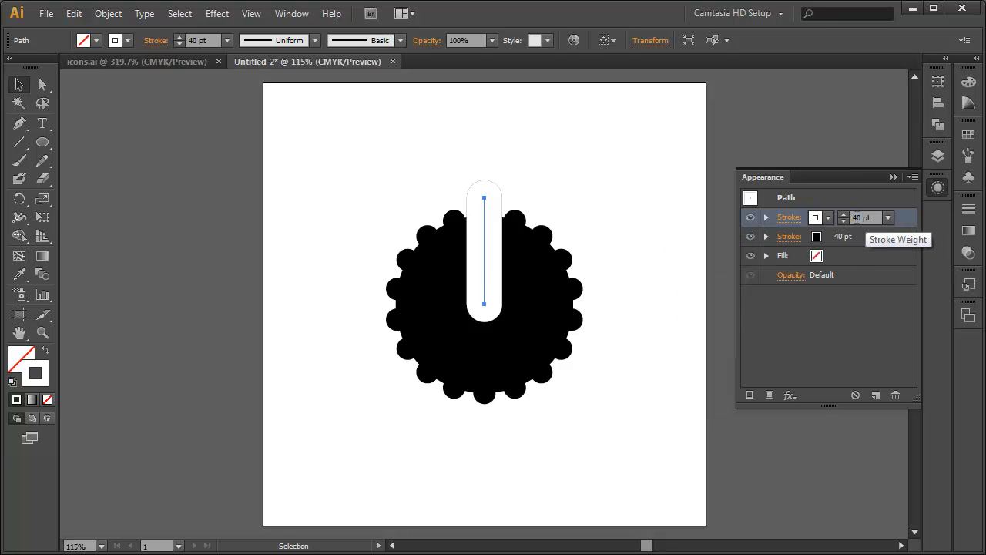
{"action": "left_click", "coordinate": [843, 222]}
{"action": "type", "text": "20"}
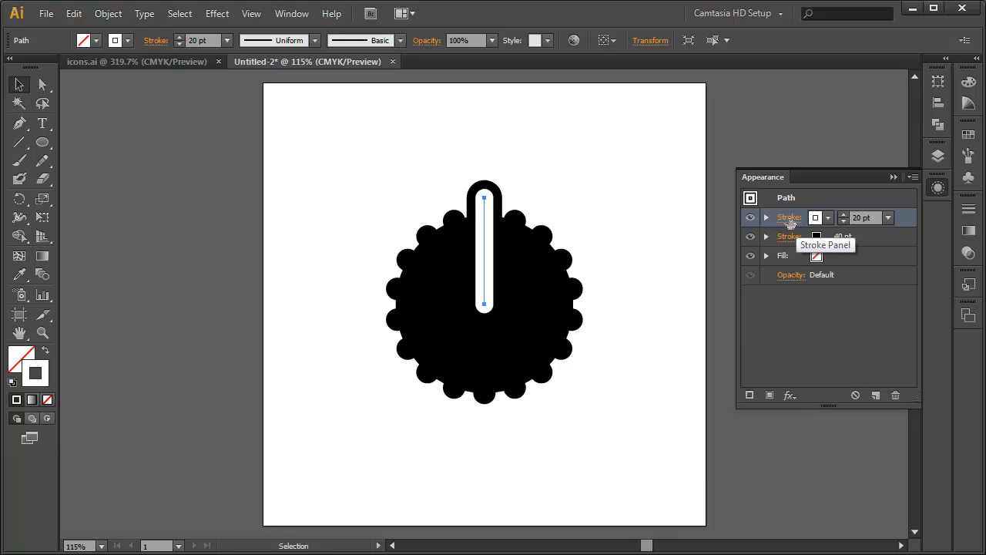
- Give the white stroke a butt cap and a 15 pt weight
{"action": "left_click", "coordinate": [789, 217]}
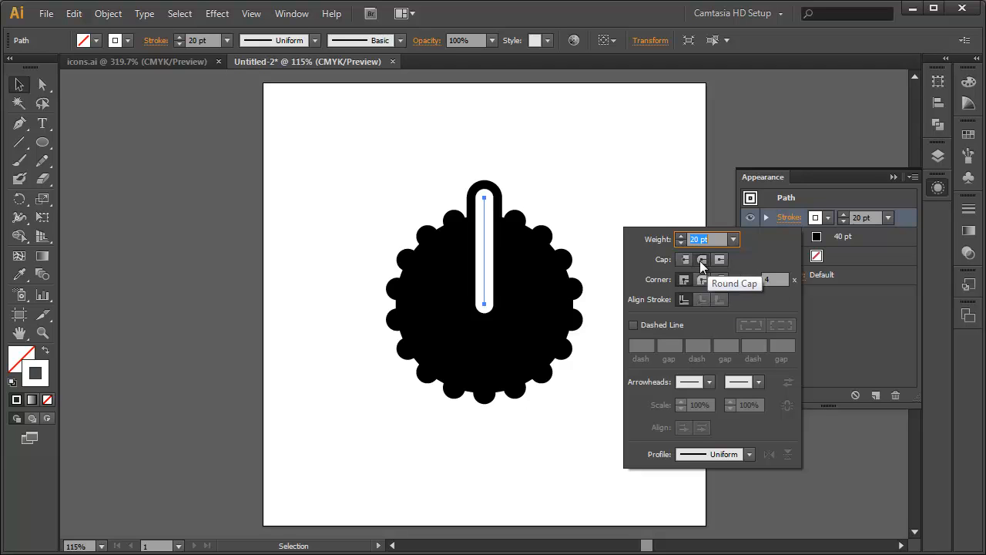
{"action": "left_click", "coordinate": [685, 259]}
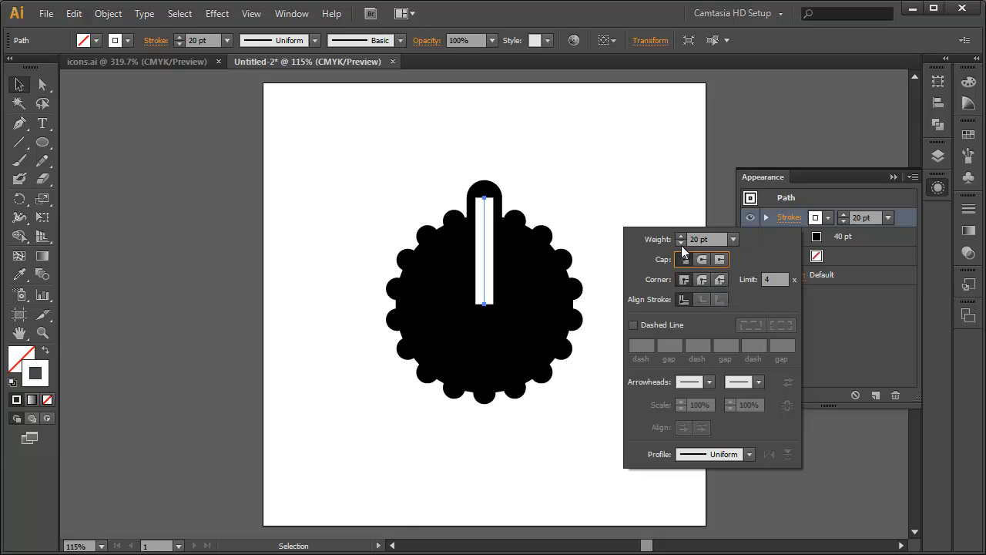
{"action": "left_click", "coordinate": [681, 243]}
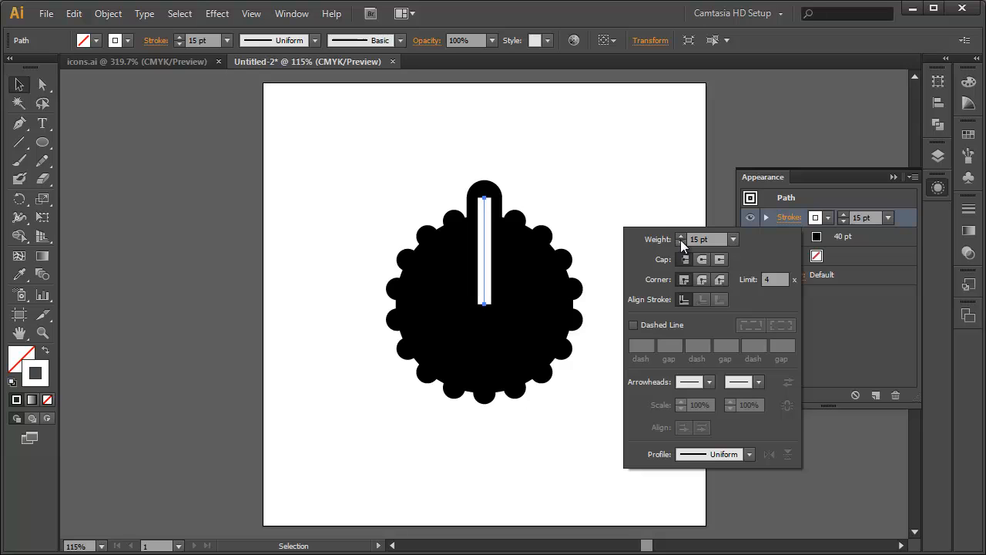
{"action": "mouse_move", "coordinate": [584, 159]}
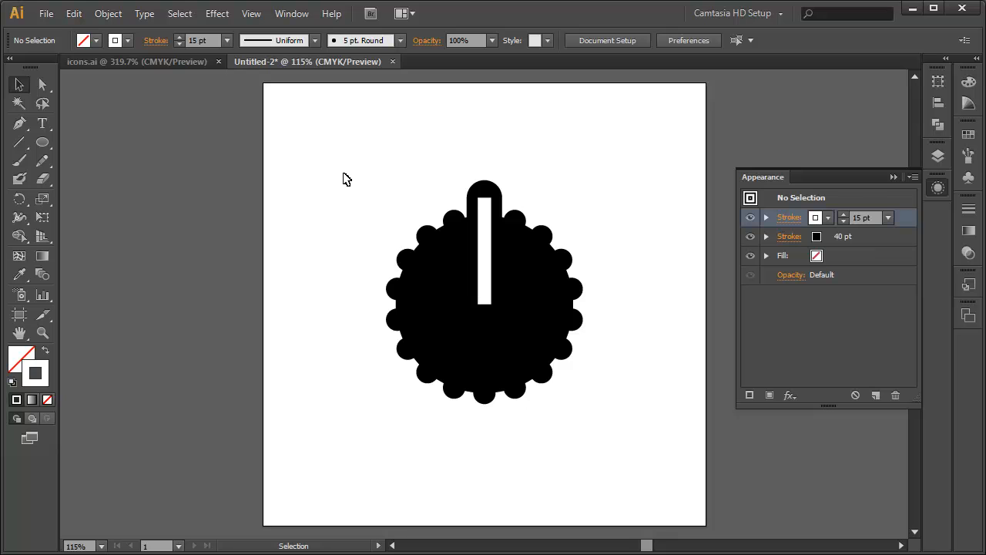
{"action": "mouse_move", "coordinate": [347, 162]}
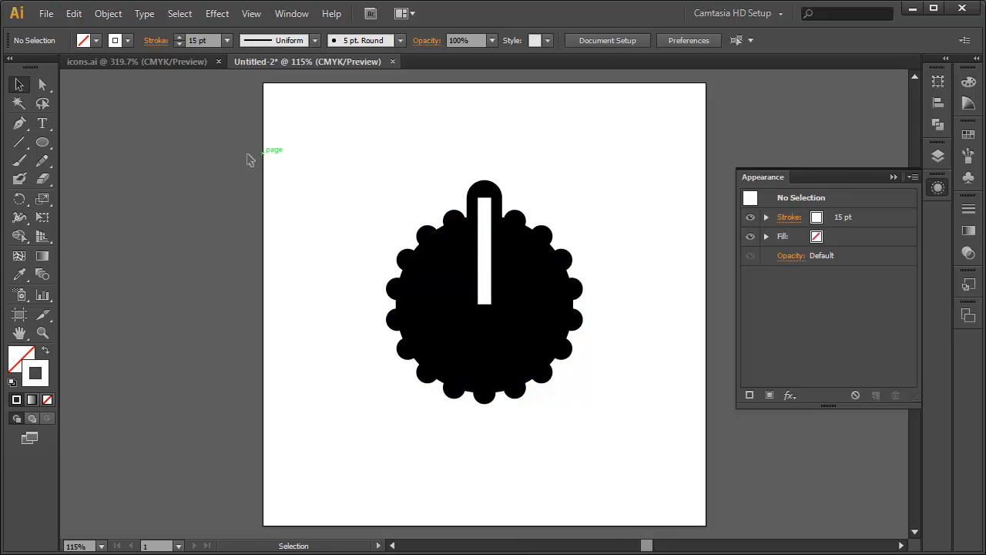
{"action": "mouse_move", "coordinate": [462, 414]}
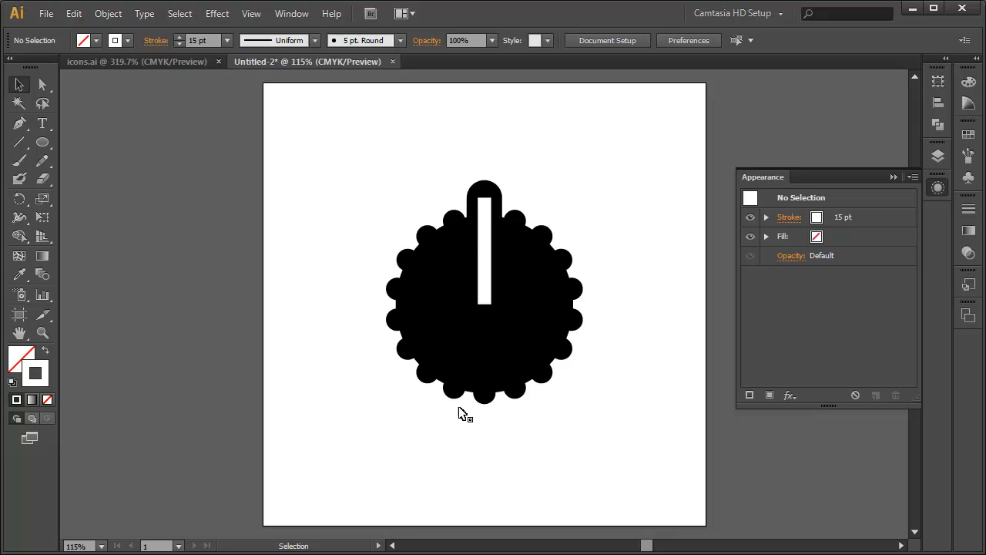
{"action": "mouse_move", "coordinate": [381, 346]}
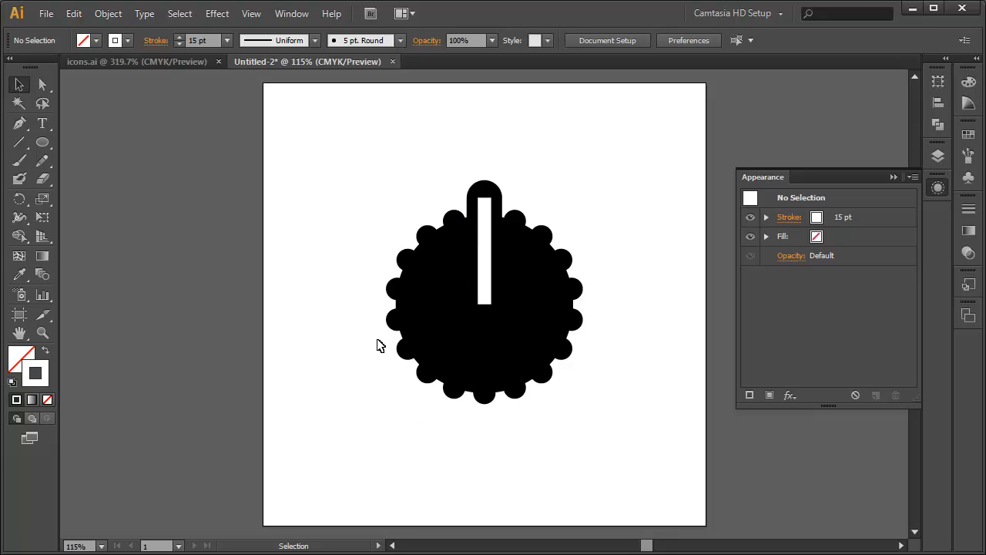
- Draw a black vertical line down from the dial centre and shorten it into a tick below the dial
{"action": "left_click", "coordinate": [19, 142]}
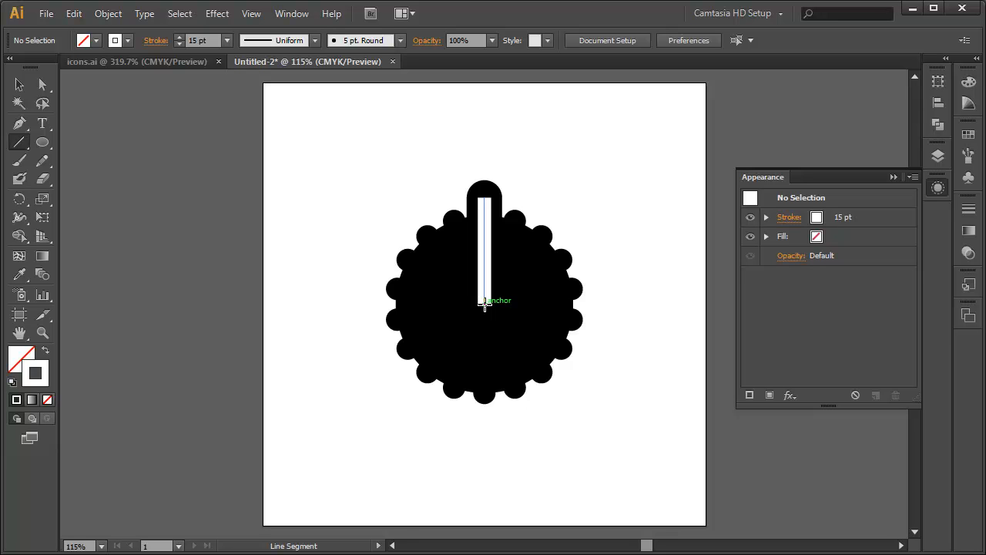
{"action": "left_click_drag", "start_coordinate": [485, 301], "coordinate": [485, 431]}
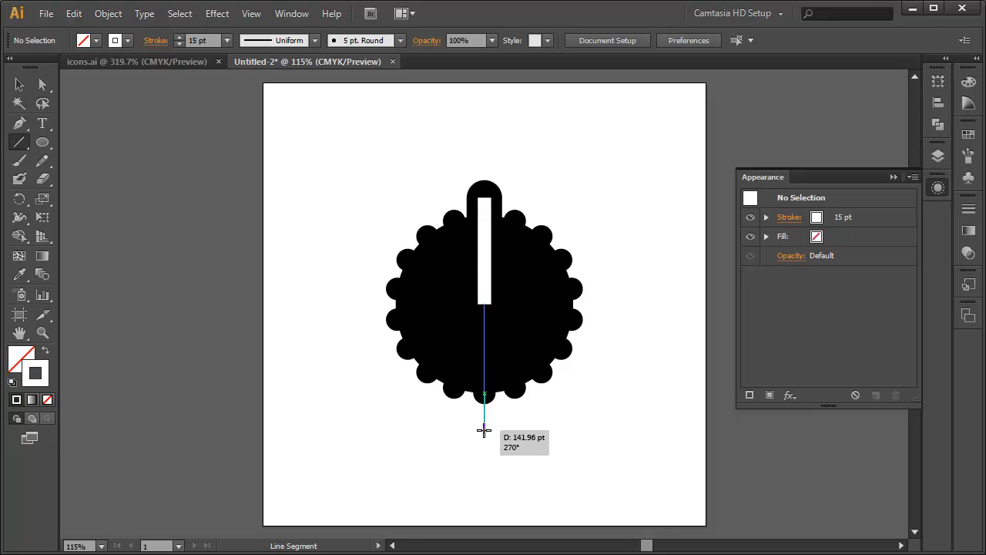
{"action": "left_click_drag", "start_coordinate": [484, 430], "coordinate": [484, 450]}
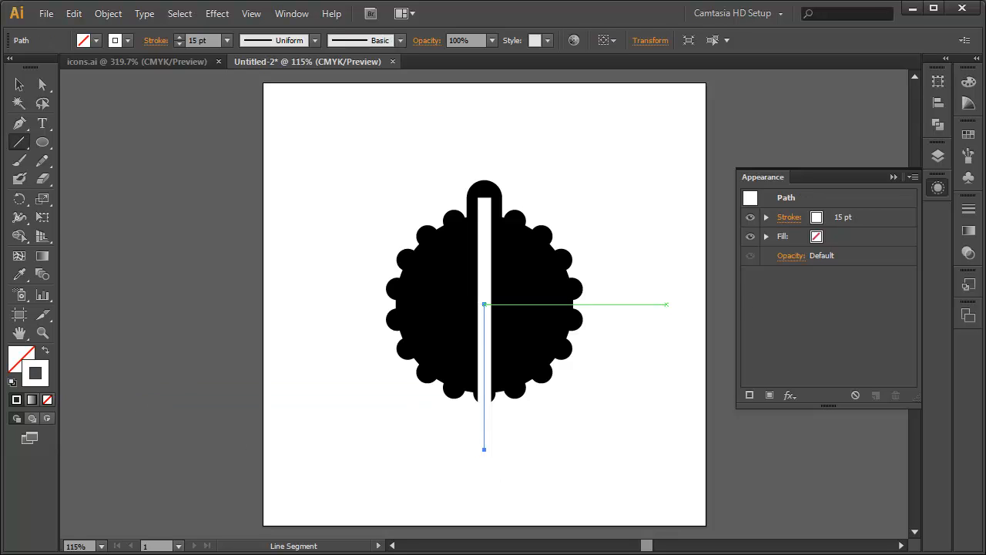
{"action": "left_click", "coordinate": [969, 83]}
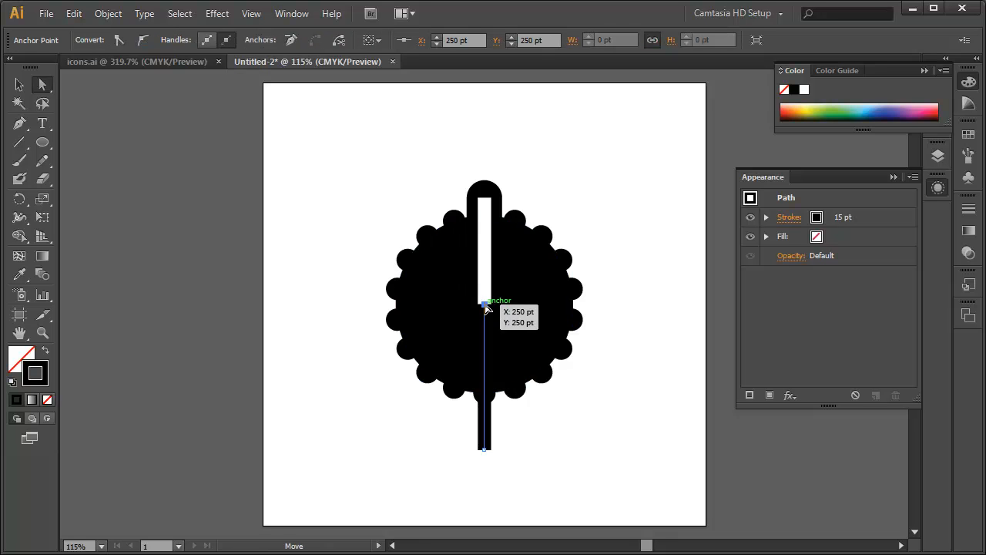
{"action": "left_click_drag", "start_coordinate": [484, 307], "coordinate": [484, 418]}
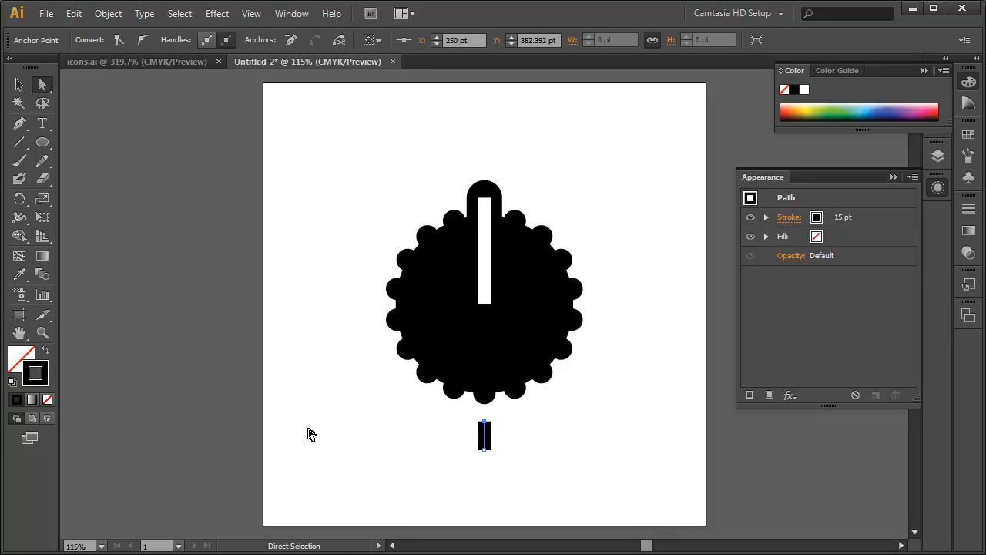
{"action": "mouse_move", "coordinate": [320, 430]}
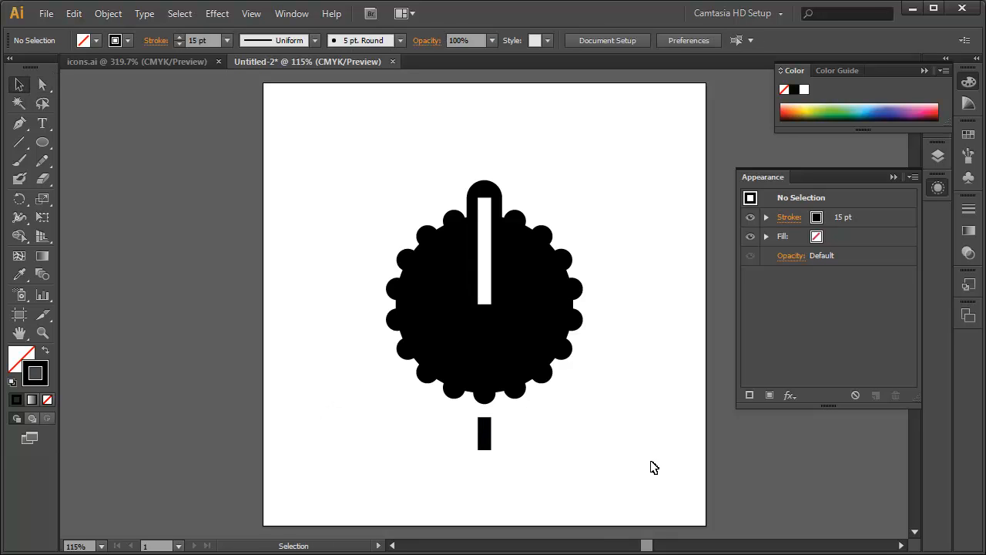
- Select the tick and rotate copies of it at 30° around the dial centre
{"action": "left_click", "coordinate": [484, 433]}
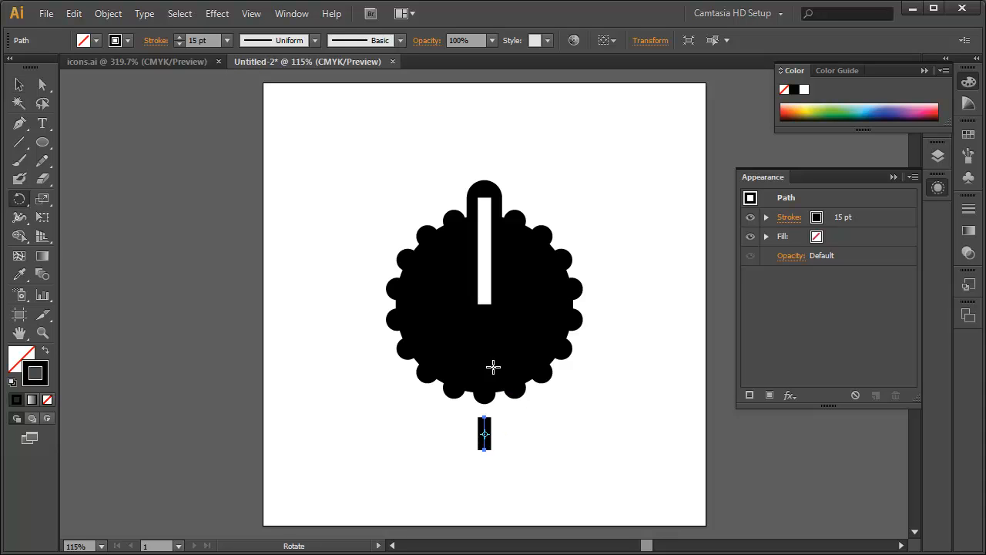
{"action": "mouse_move", "coordinate": [484, 303]}
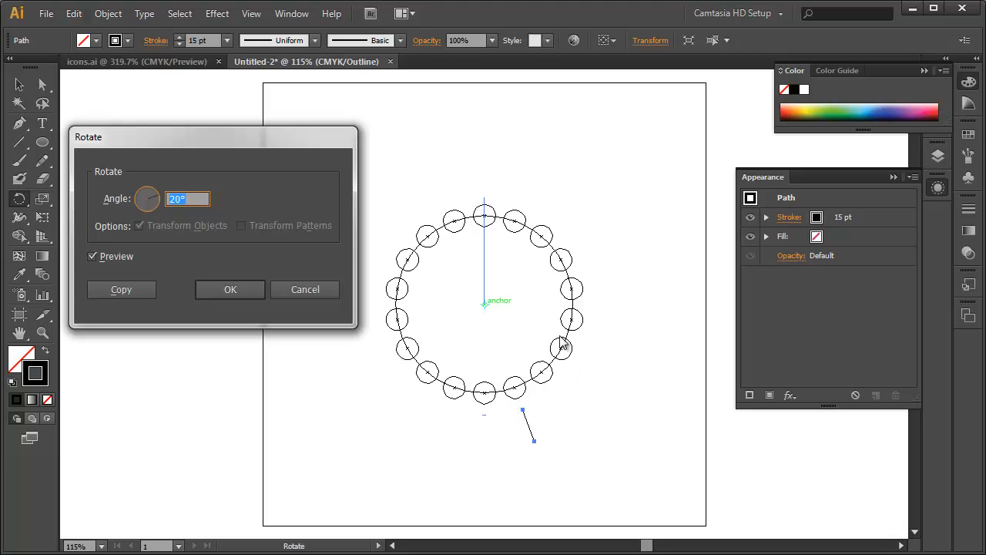
{"action": "type", "text": "30"}
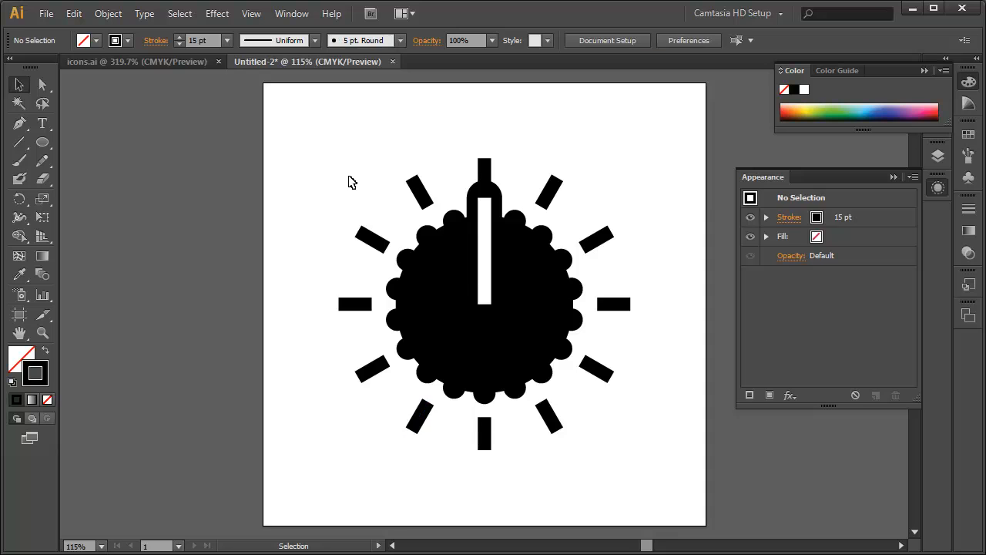
- Rotate the dial and knob group so the knob points upper right, then deselect
{"action": "left_click", "coordinate": [482, 304]}
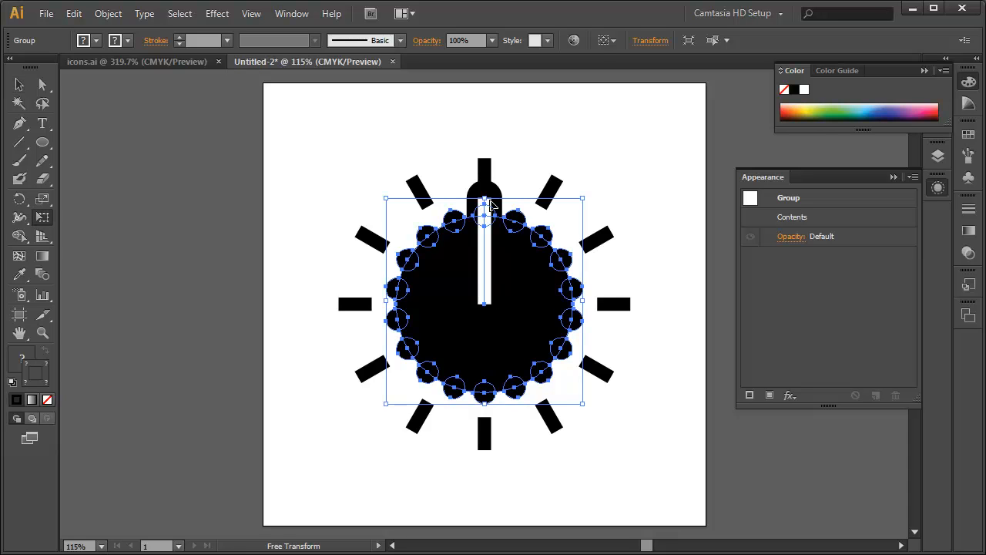
{"action": "mouse_move", "coordinate": [486, 300]}
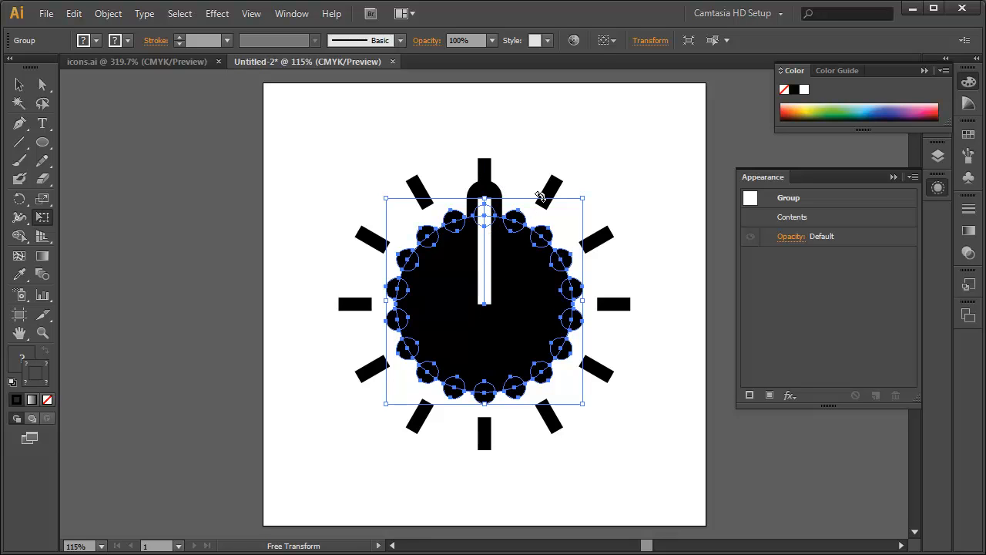
{"action": "left_click_drag", "start_coordinate": [540, 197], "coordinate": [415, 457]}
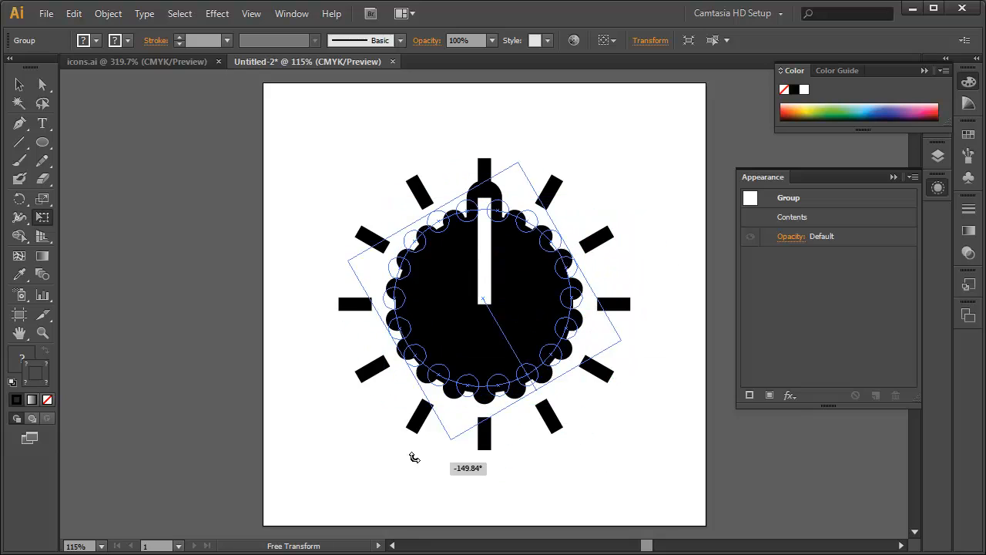
{"action": "left_click_drag", "start_coordinate": [415, 454], "coordinate": [349, 205]}
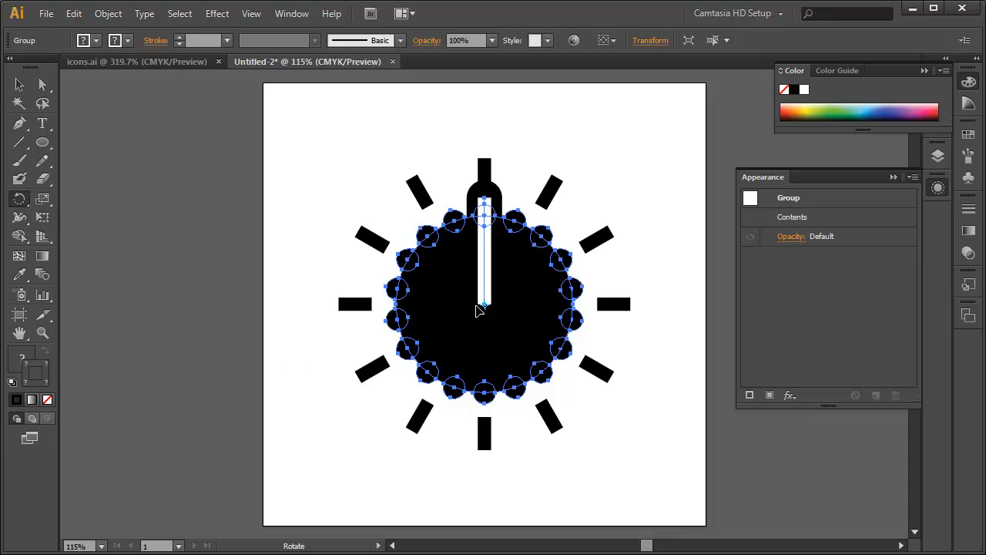
{"action": "mouse_move", "coordinate": [496, 110]}
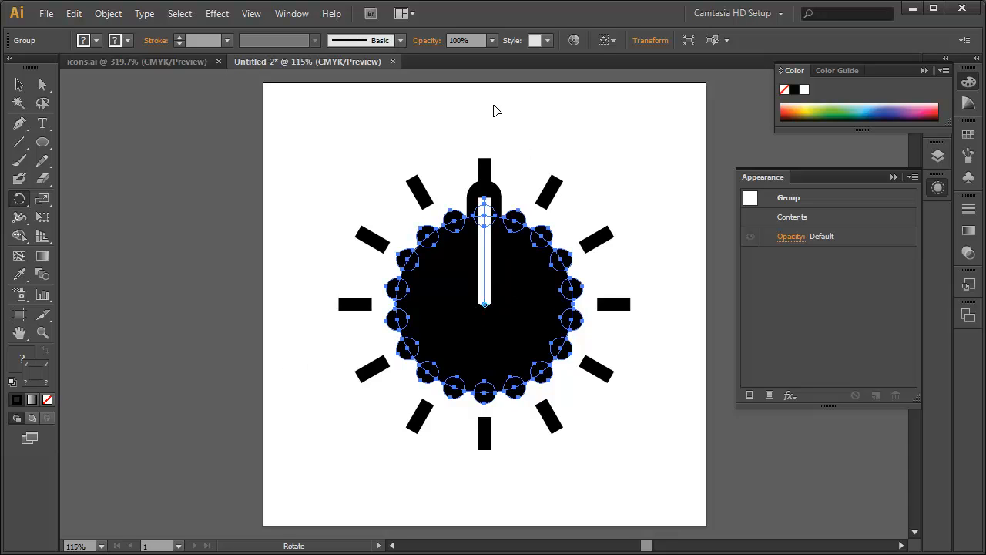
{"action": "left_click_drag", "start_coordinate": [493, 112], "coordinate": [526, 121]}
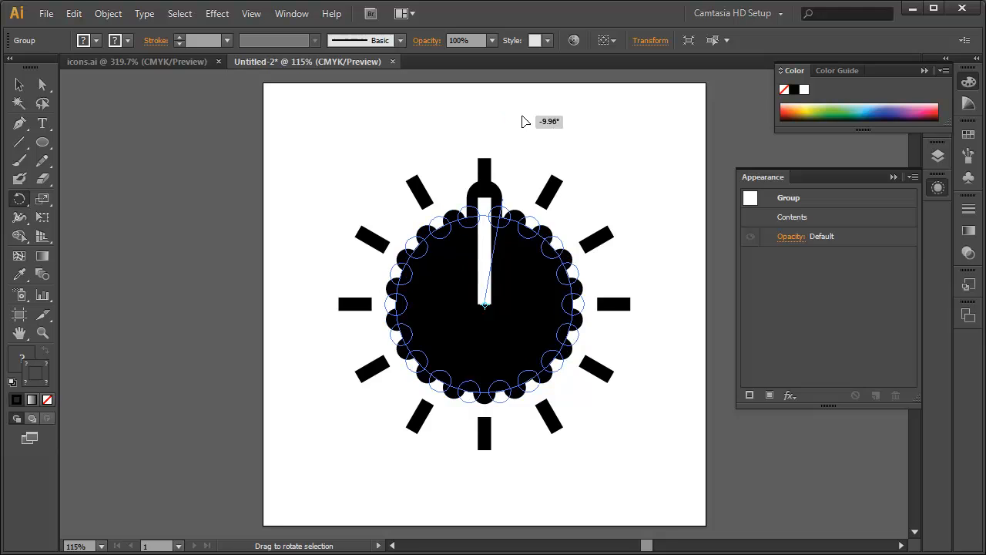
{"action": "left_click_drag", "start_coordinate": [527, 121], "coordinate": [378, 387]}
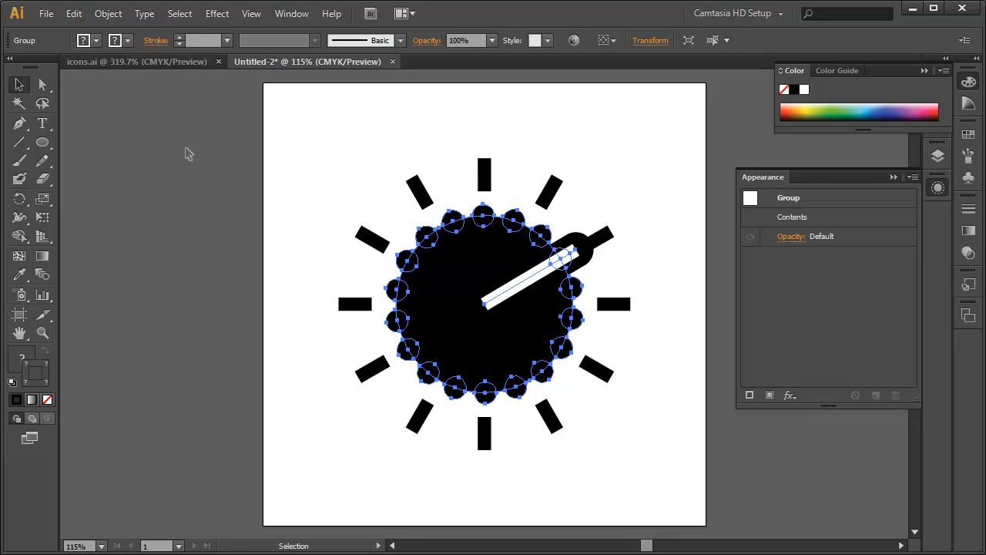
{"action": "left_click", "coordinate": [190, 154]}
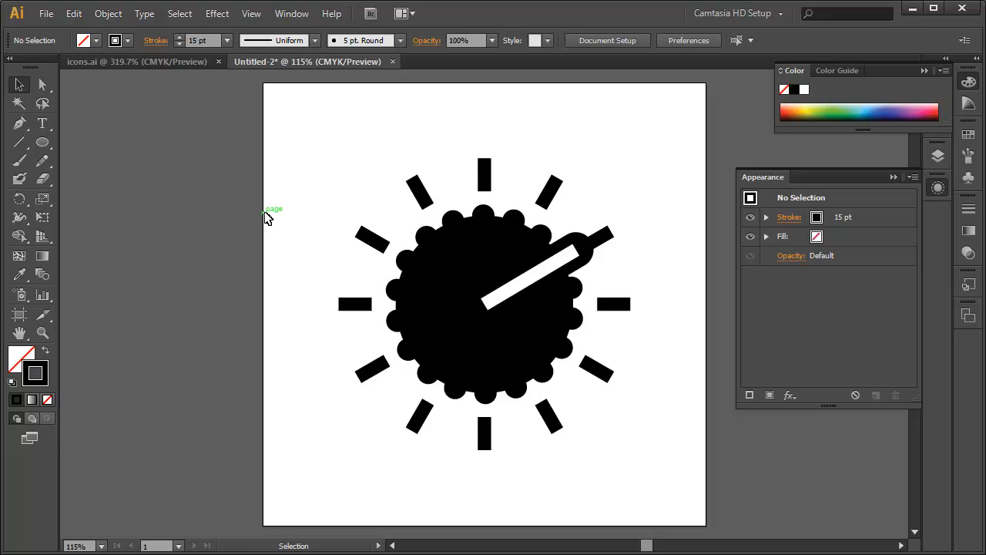